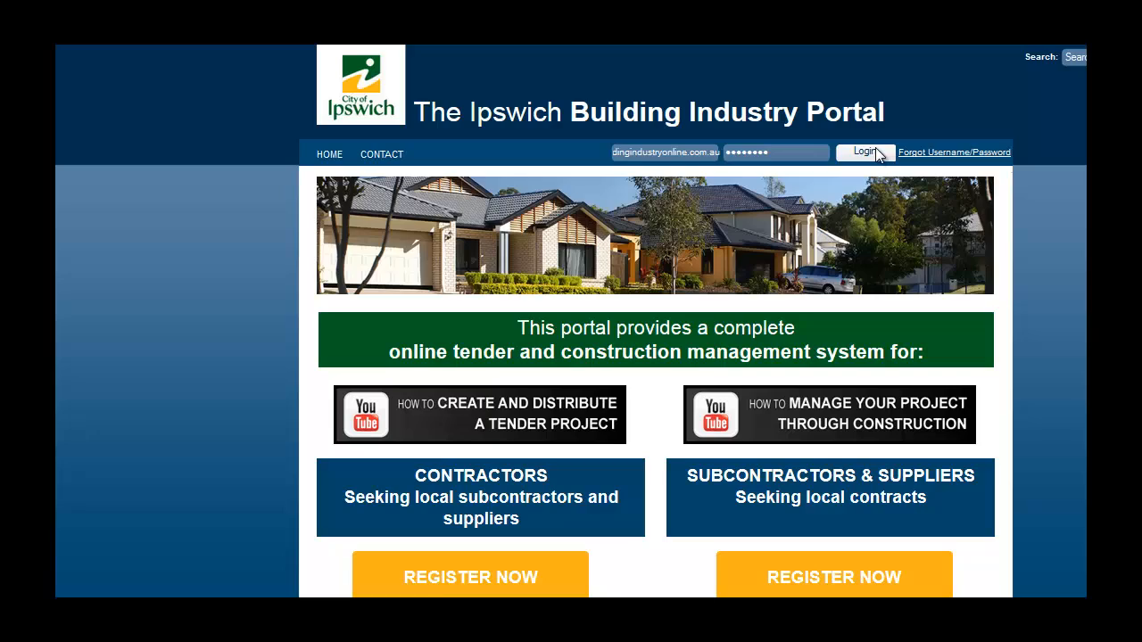
Step: Log in to the portal to reach the Test Apartment Tender project
{"action": "left_click", "coordinate": [863, 152]}
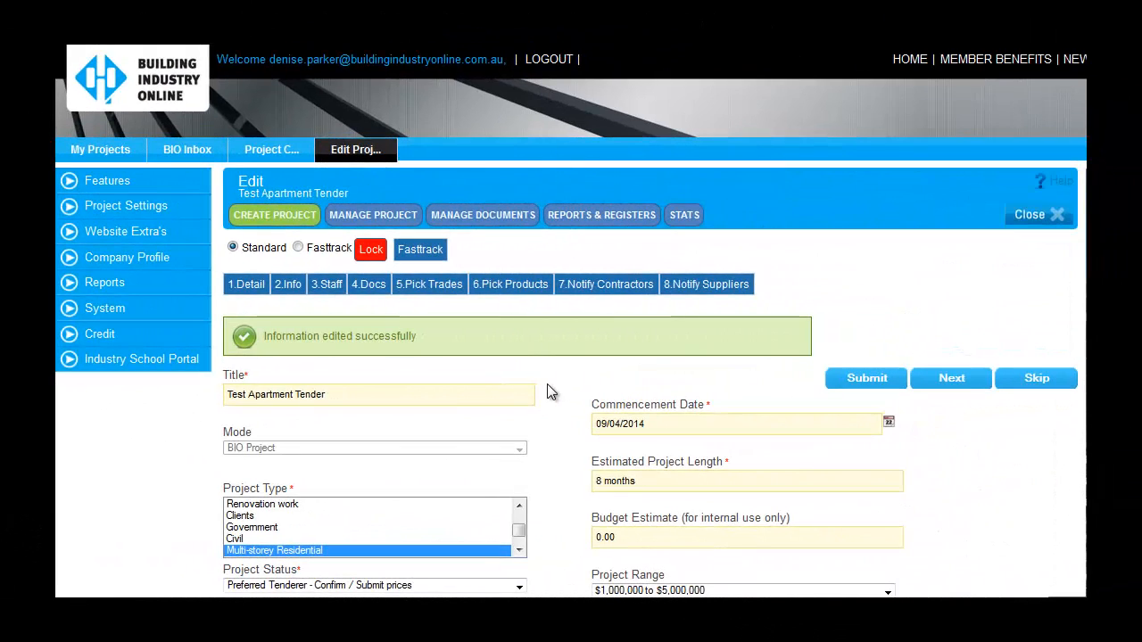
Step: Archive all documents in the Civil Tender Pack folder
{"action": "left_click", "coordinate": [368, 284]}
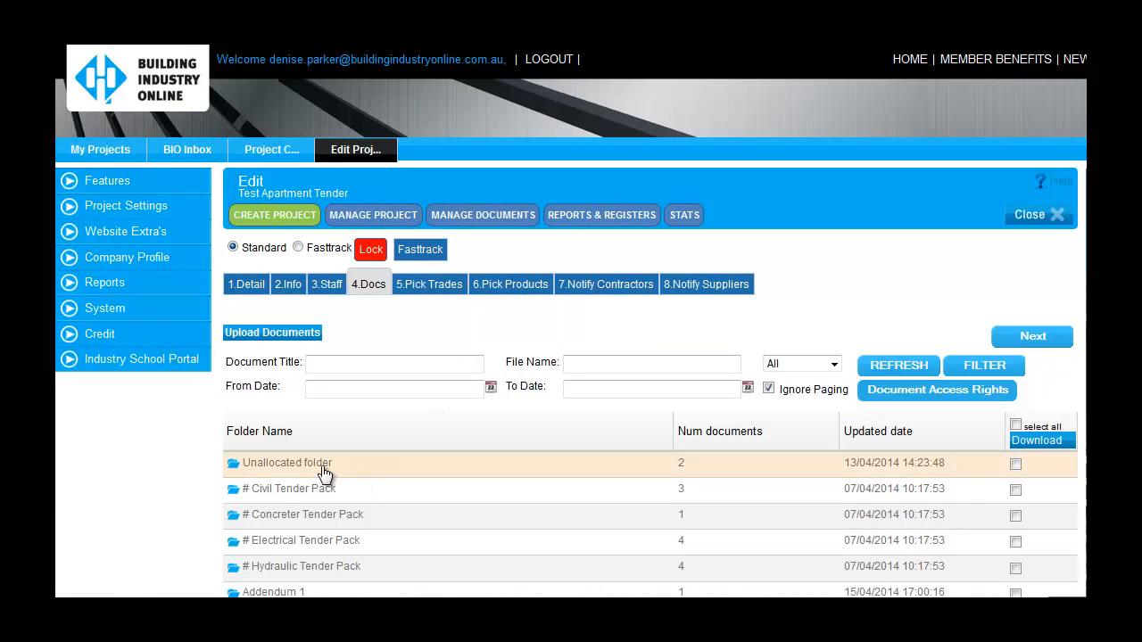
{"action": "left_click", "coordinate": [296, 489]}
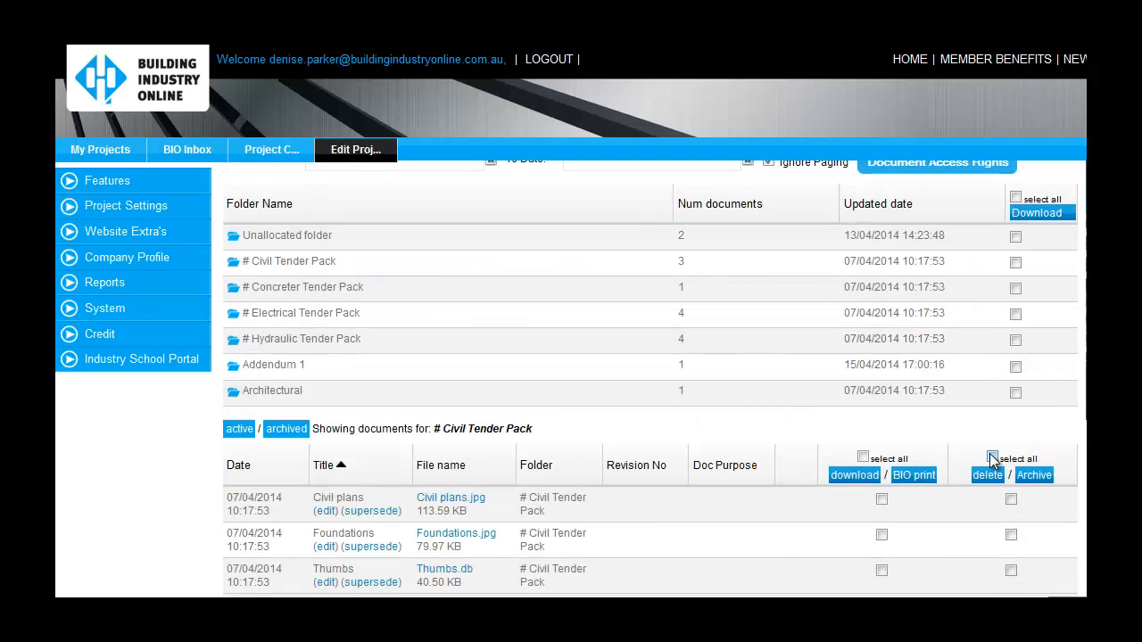
{"action": "left_click", "coordinate": [1035, 475]}
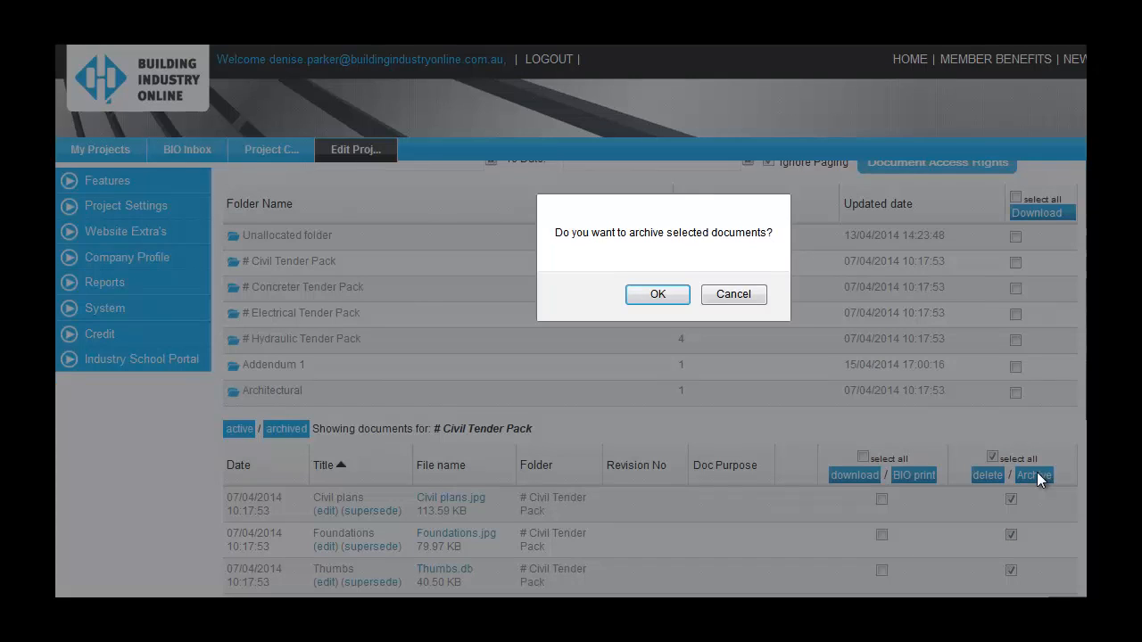
{"action": "left_click", "coordinate": [656, 295]}
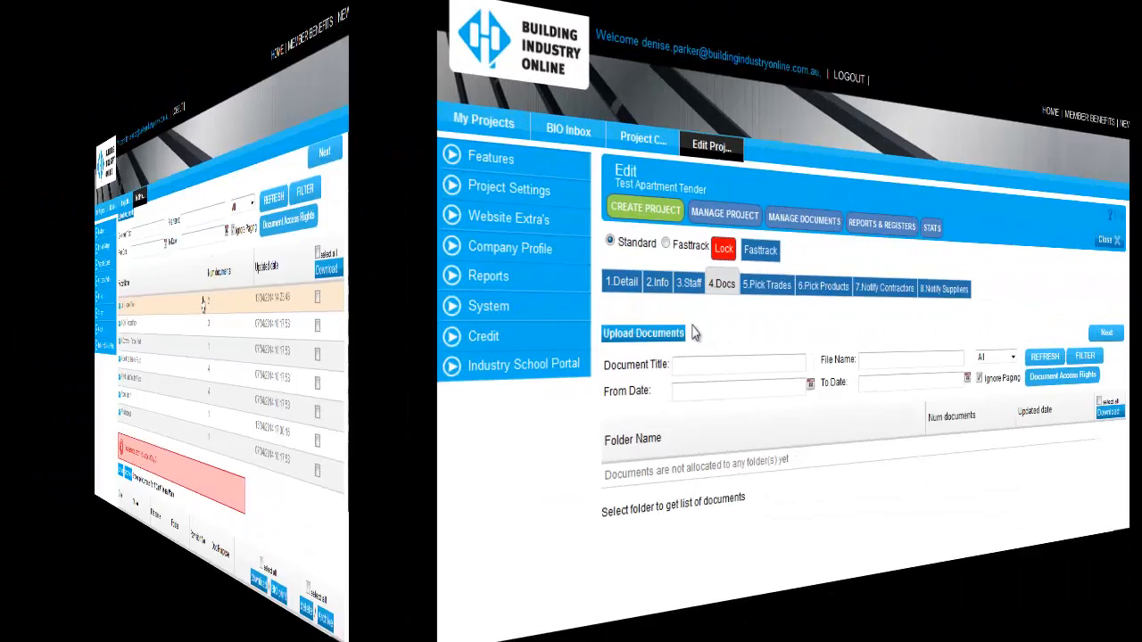
Step: Upload Architectural.zip as a new project document
{"action": "left_click", "coordinate": [643, 334]}
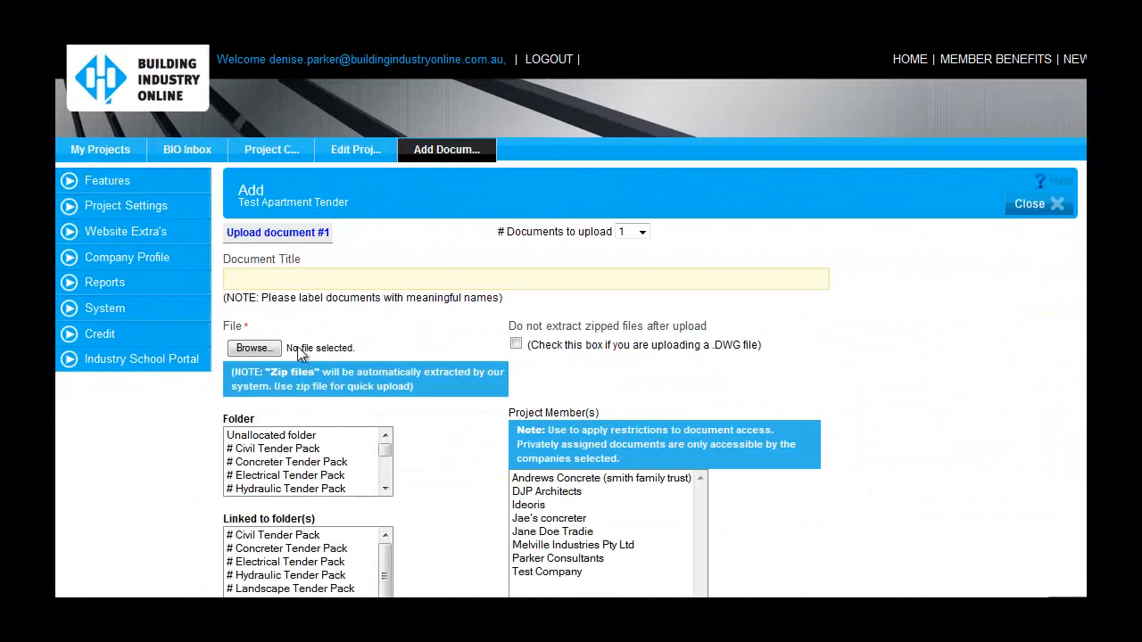
{"action": "left_click", "coordinate": [253, 348]}
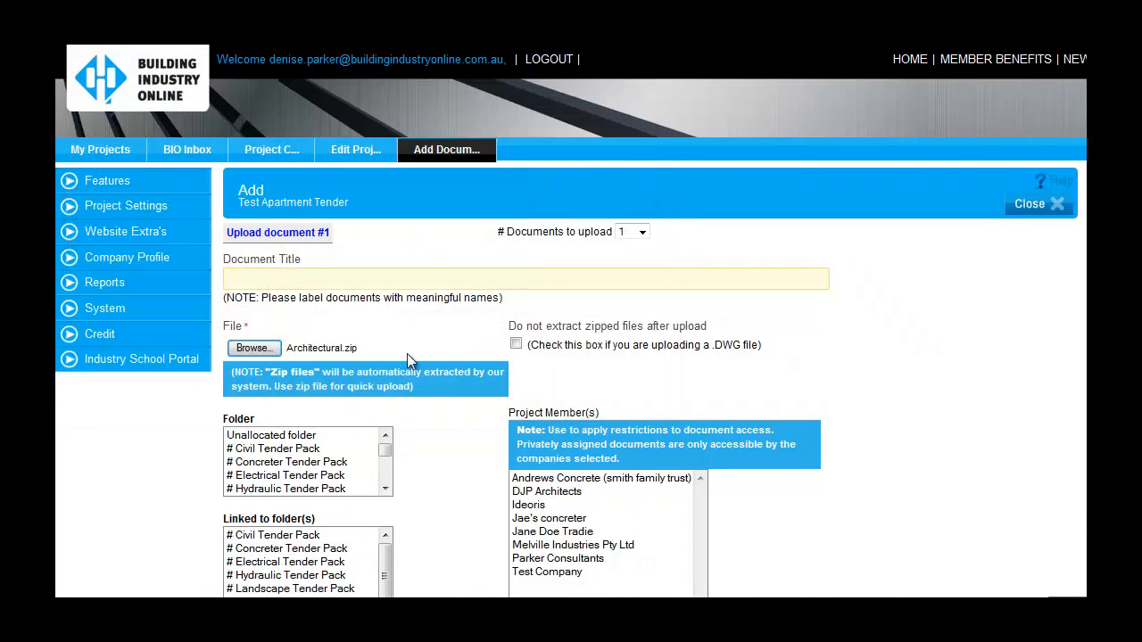
{"action": "left_click", "coordinate": [257, 462]}
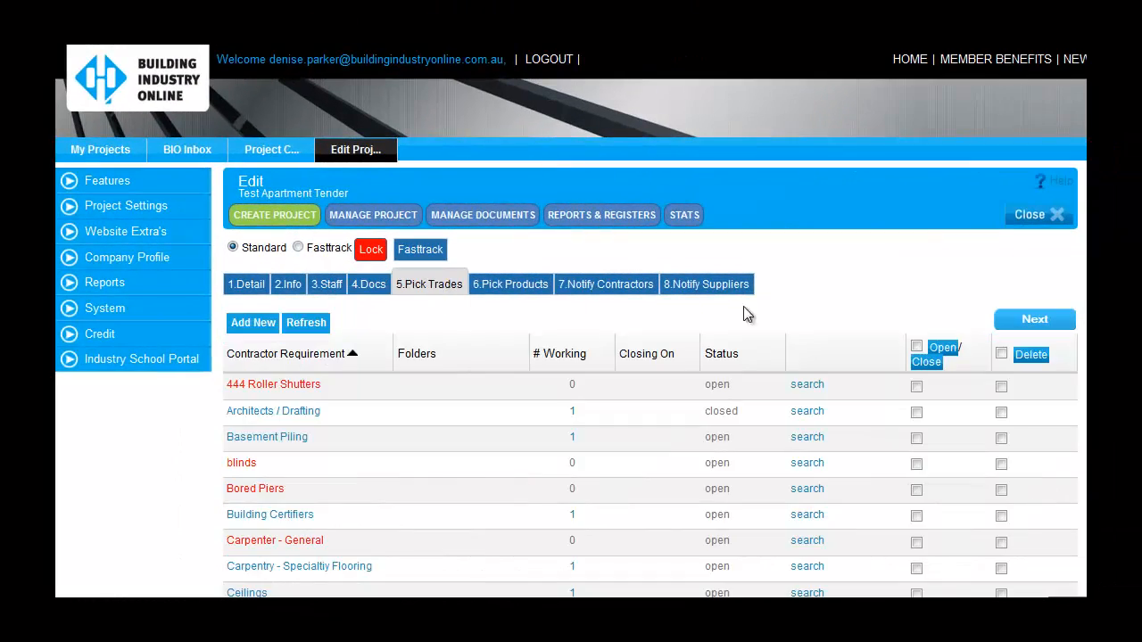
Step: Set the Crane Hire tender closing date to 30/04/2014 and save it
{"action": "scroll", "scroll_direction": "down", "scroll_amount": 3}
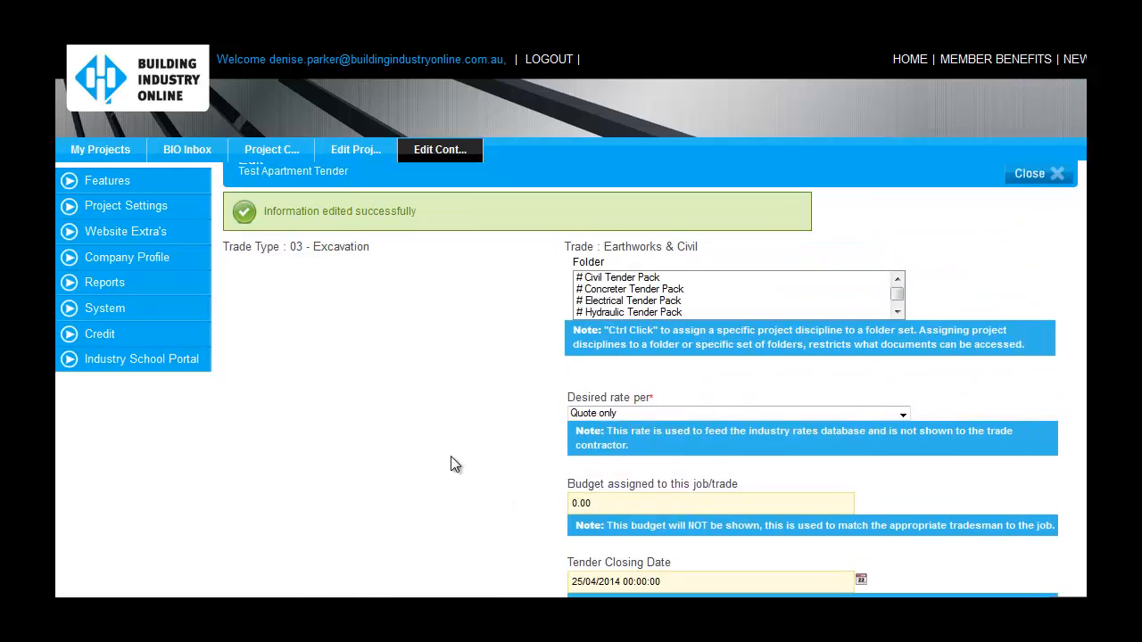
{"action": "left_click", "coordinate": [1030, 173]}
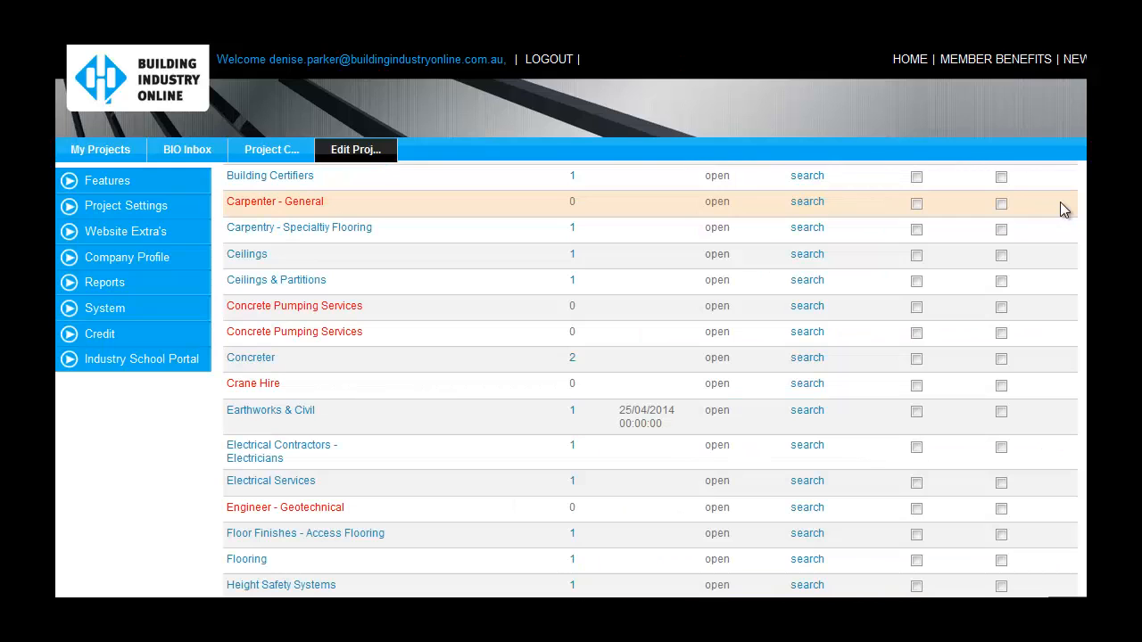
{"action": "mouse_move", "coordinate": [297, 392]}
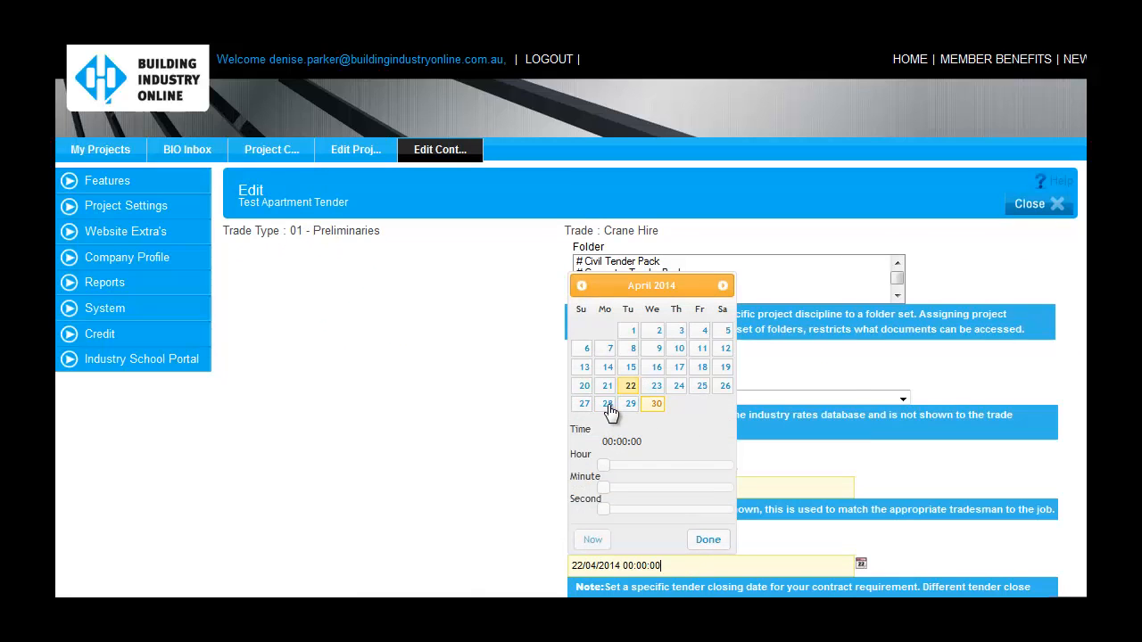
{"action": "left_click", "coordinate": [654, 404]}
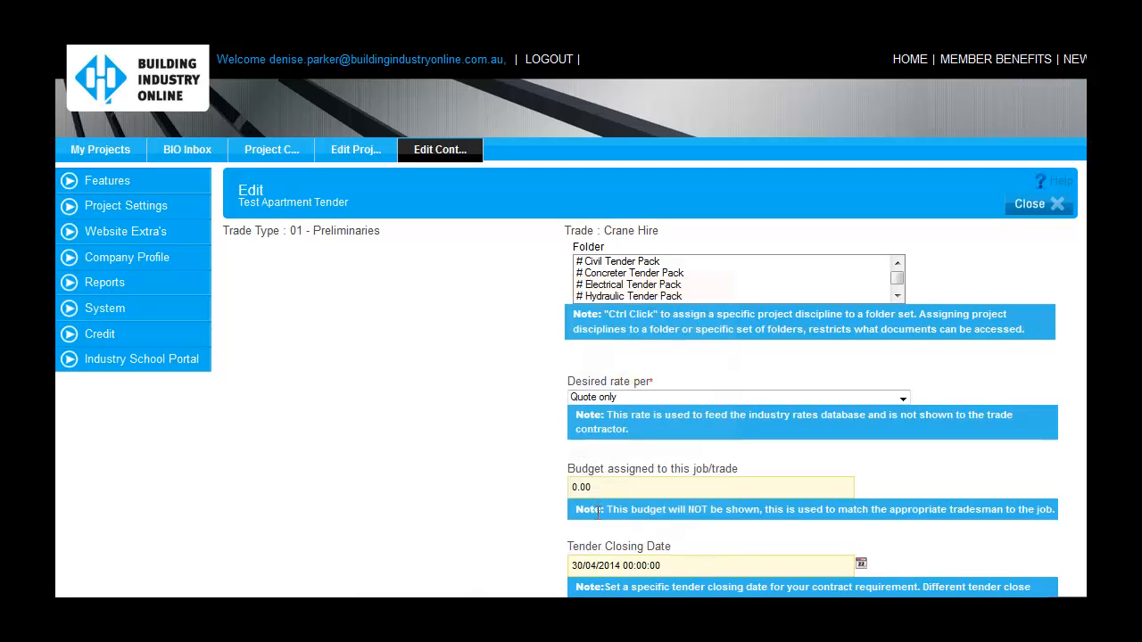
{"action": "scroll", "scroll_direction": "down", "scroll_amount": 3}
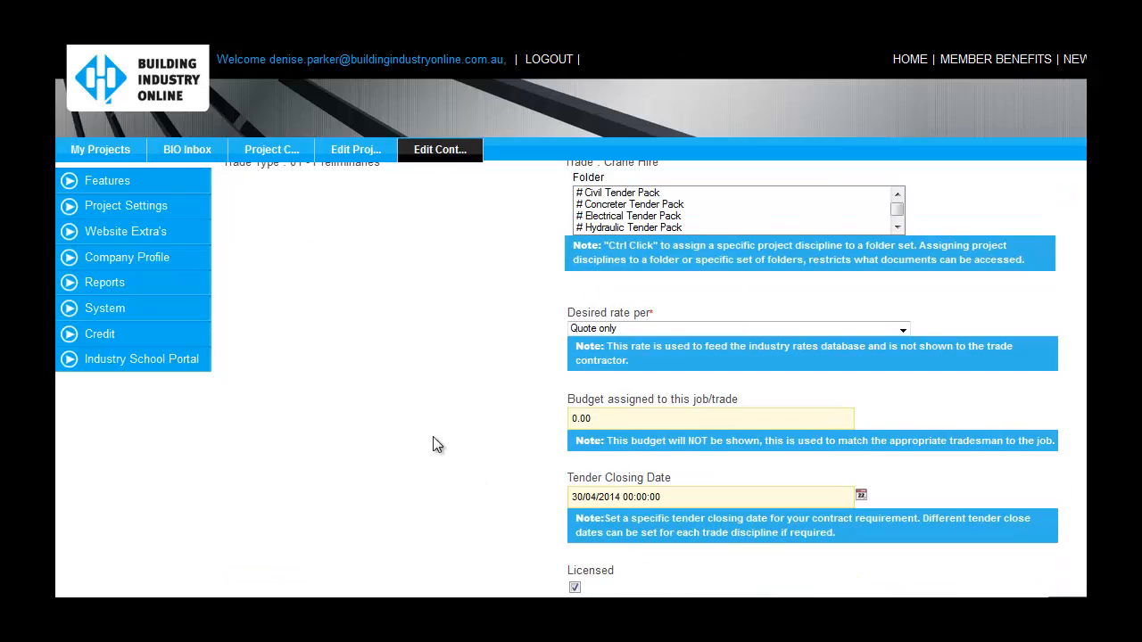
{"action": "left_click", "coordinate": [355, 150]}
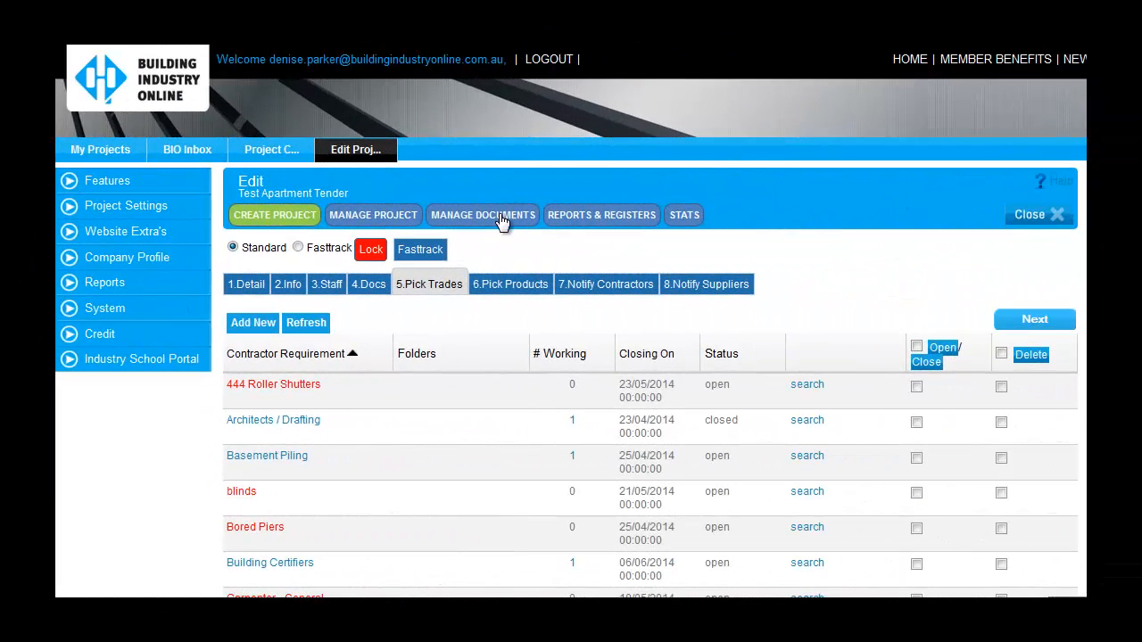
Step: Compose a transmittal to the Civil Tender Pack asking recipients to confirm their estimate
{"action": "left_click", "coordinate": [482, 214]}
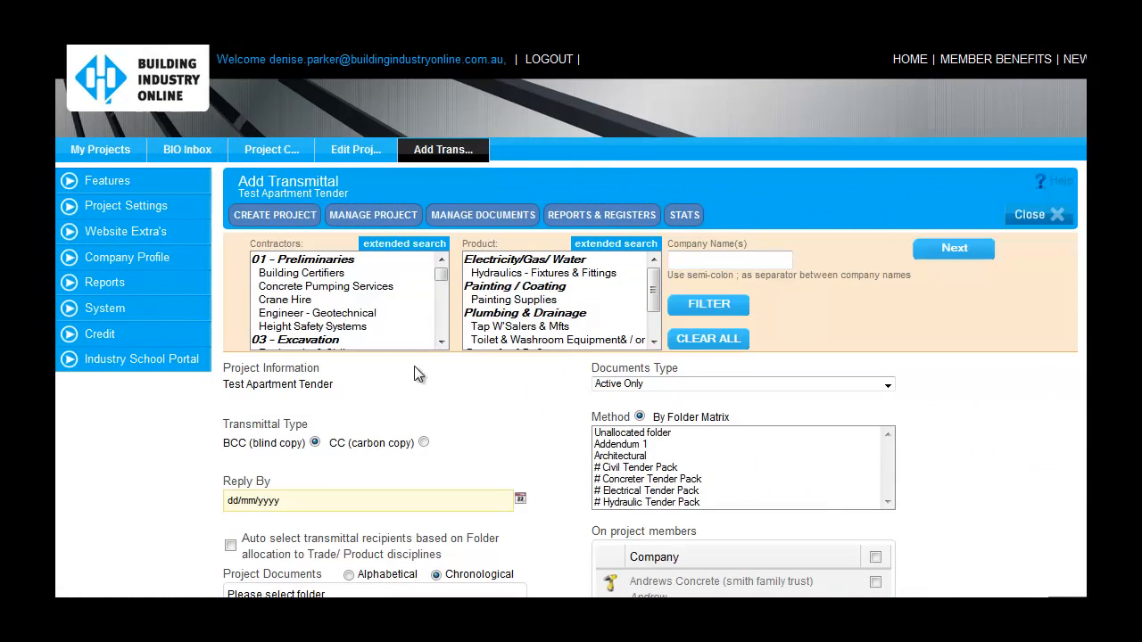
{"action": "left_click", "coordinate": [635, 467]}
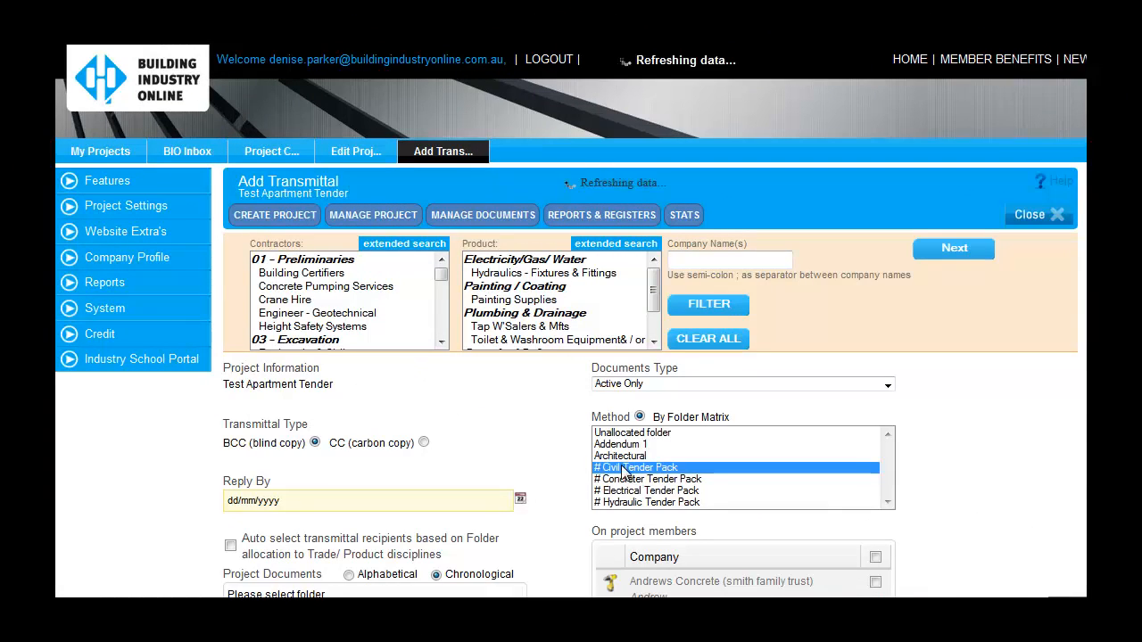
{"action": "scroll", "scroll_direction": "down", "scroll_amount": 3}
{"action": "type", "text": "Please update or"}
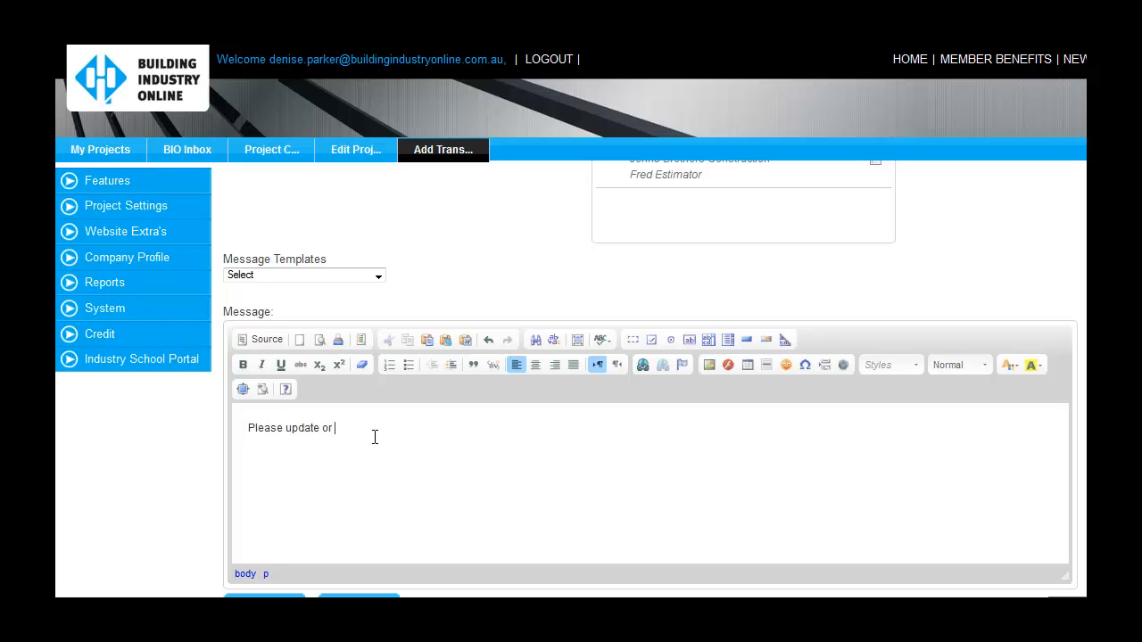
{"action": "type", "text": "confirm your estimate by A"}
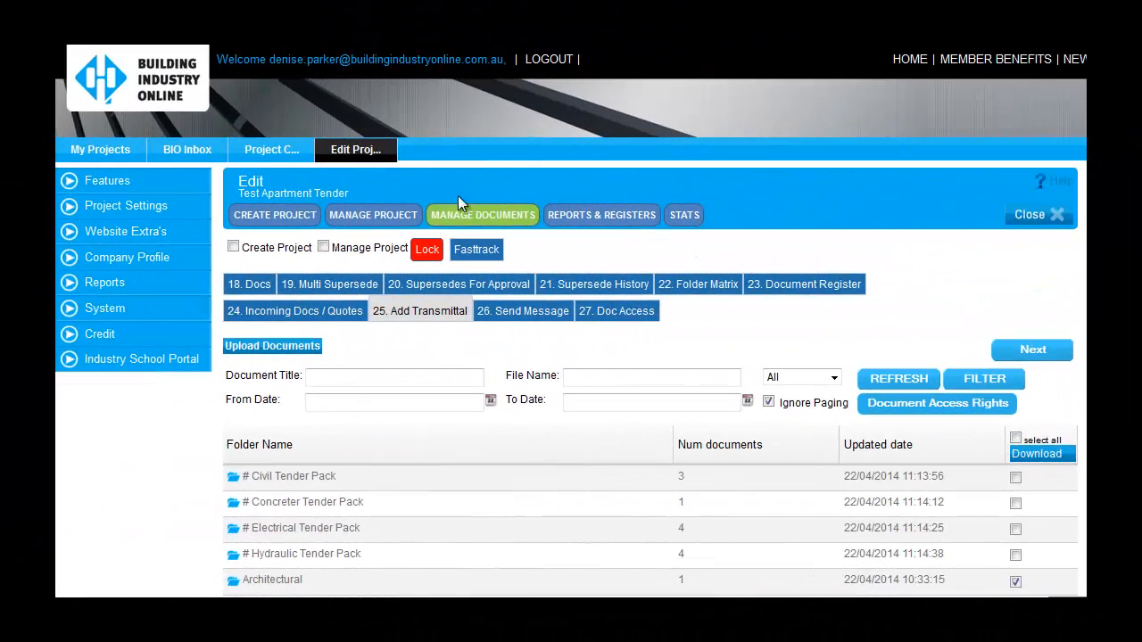
Step: Search Joinery contractors from the project's Pick Trades list
{"action": "left_click", "coordinate": [275, 214]}
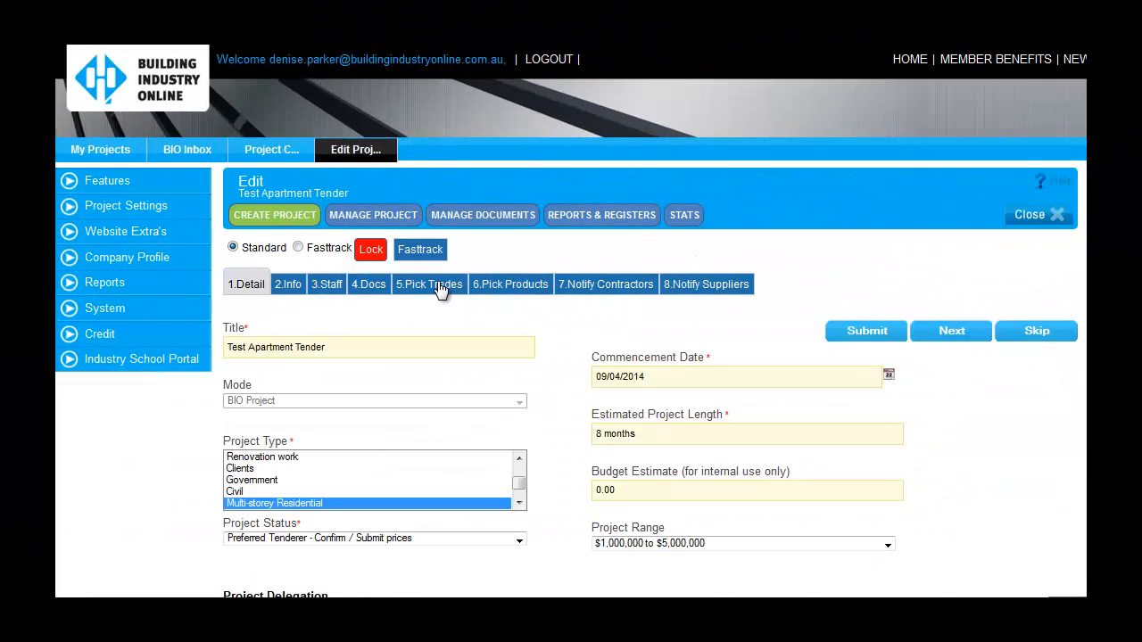
{"action": "left_click", "coordinate": [428, 284]}
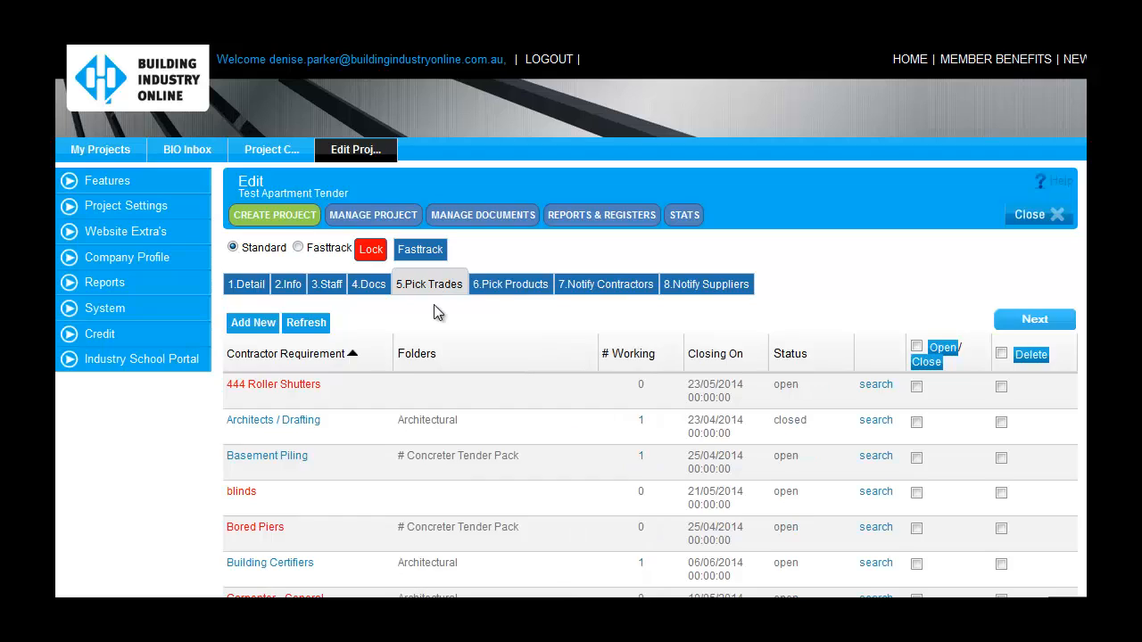
{"action": "scroll", "scroll_direction": "down", "scroll_amount": 3}
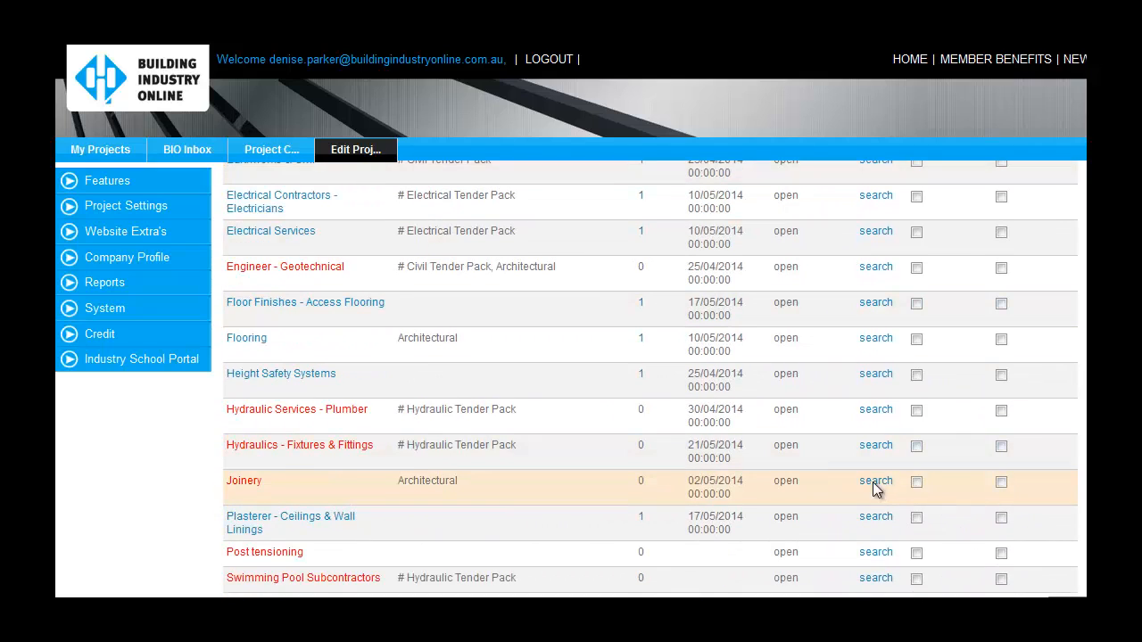
{"action": "left_click", "coordinate": [874, 482]}
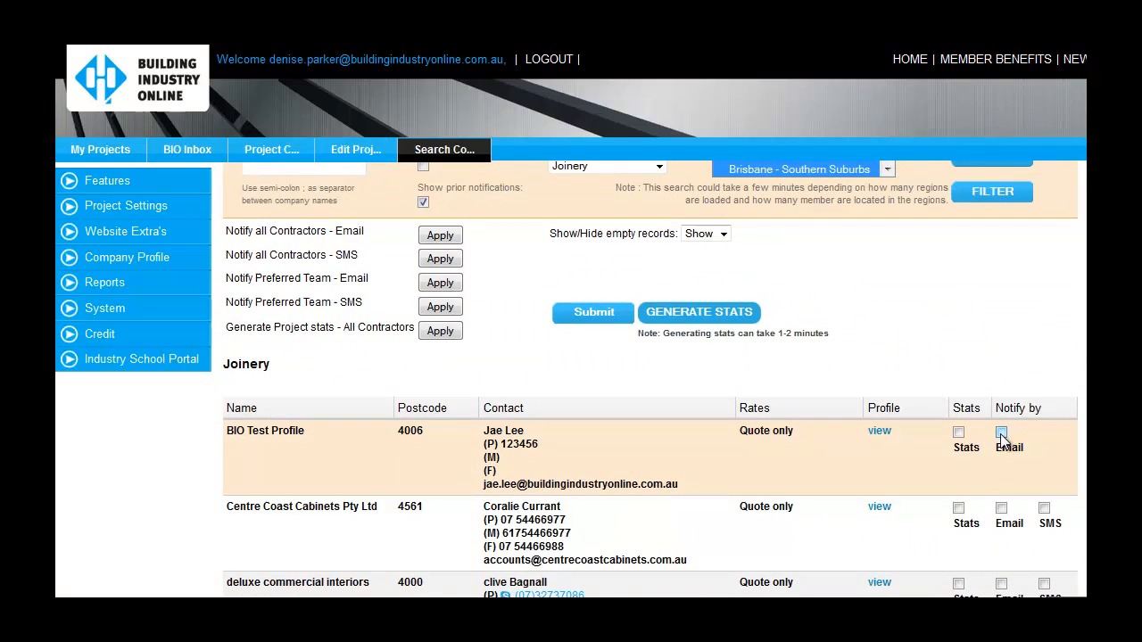
Step: Mark the first joinery contractor for email notification including the download link
{"action": "left_click", "coordinate": [1001, 434]}
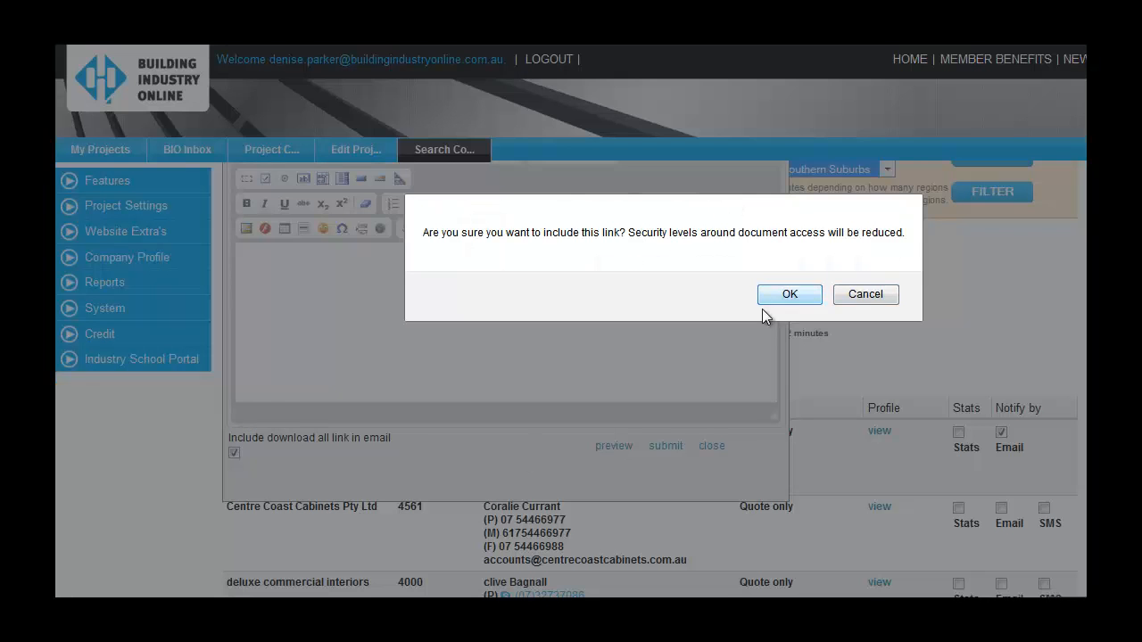
{"action": "left_click", "coordinate": [788, 295]}
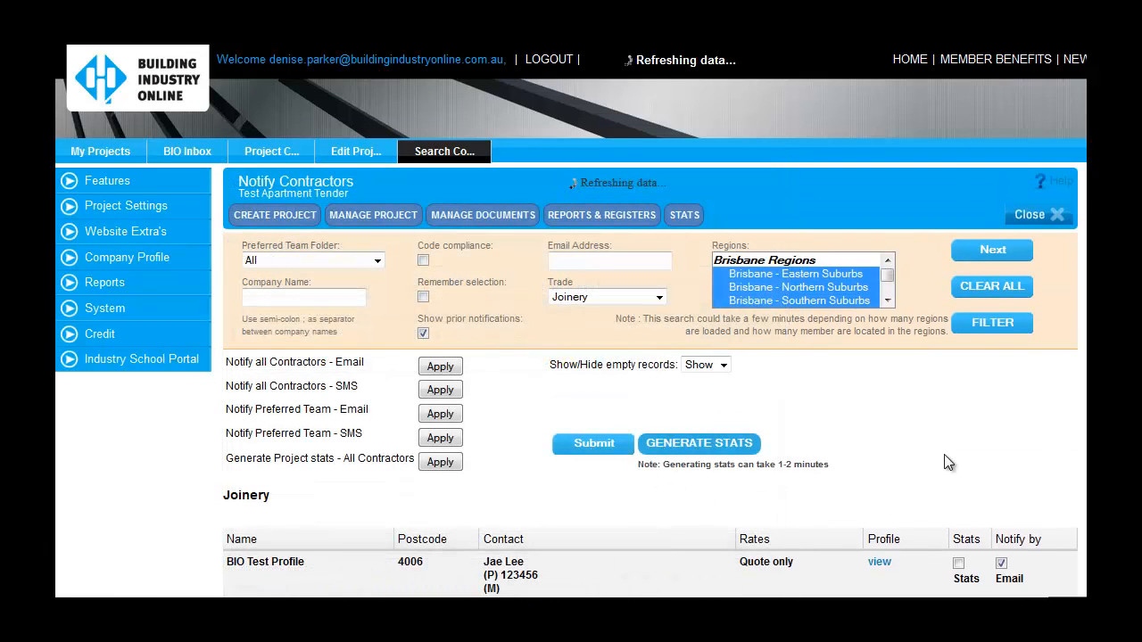
Step: Close tendering for the Architects / Drafting trade via Open/Close
{"action": "left_click", "coordinate": [355, 150]}
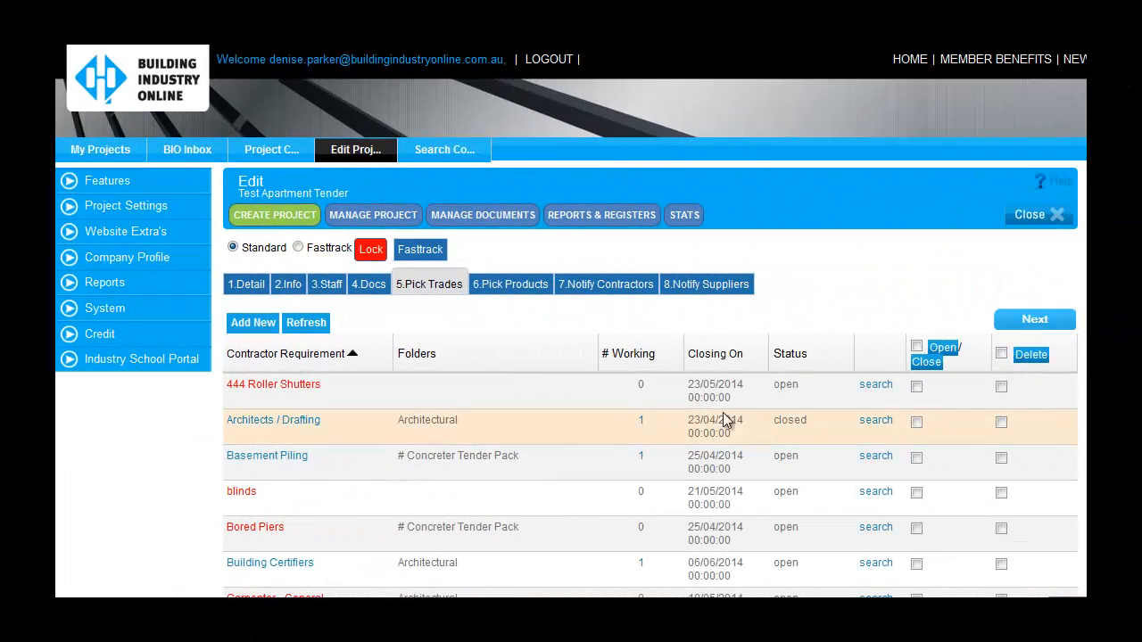
{"action": "left_click", "coordinate": [917, 421]}
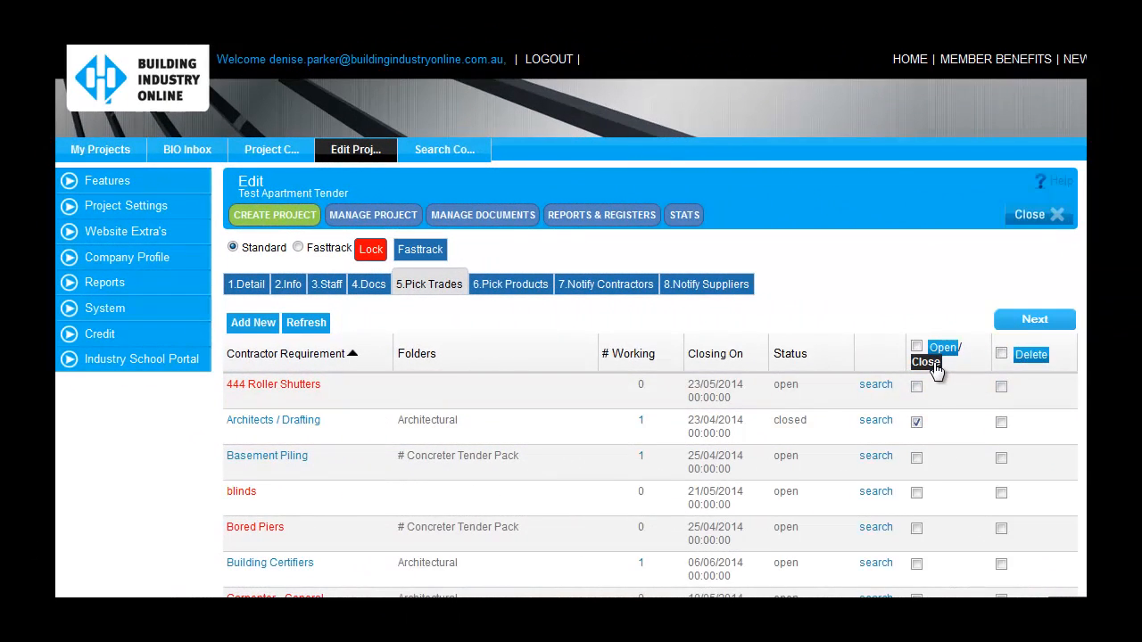
{"action": "left_click", "coordinate": [926, 360]}
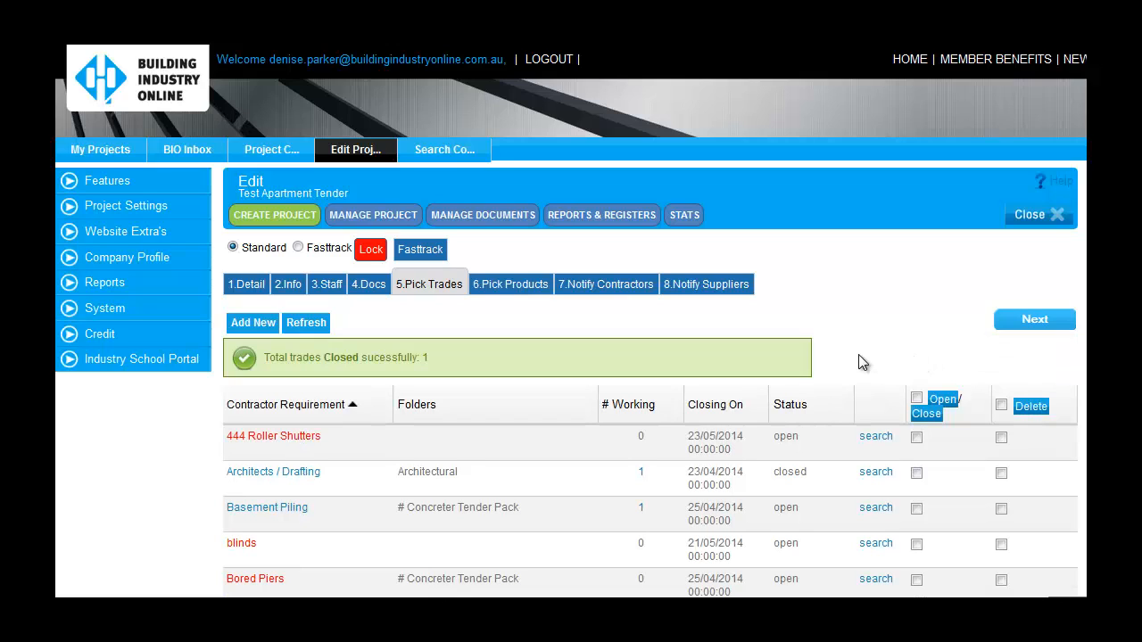
{"action": "left_click", "coordinate": [917, 471]}
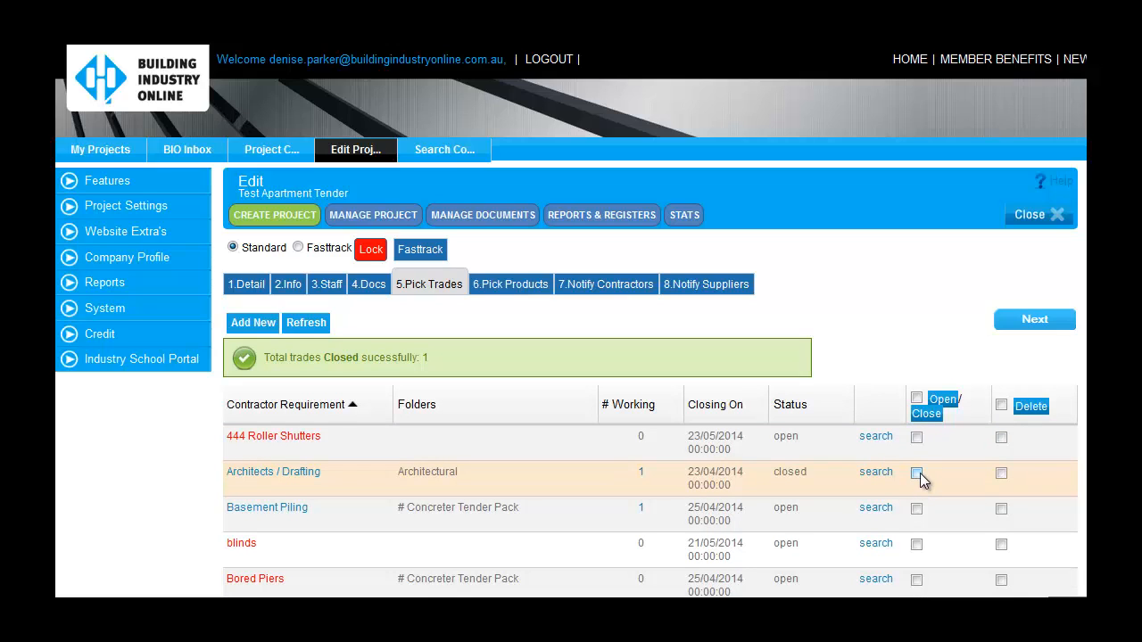
{"action": "left_click", "coordinate": [917, 471]}
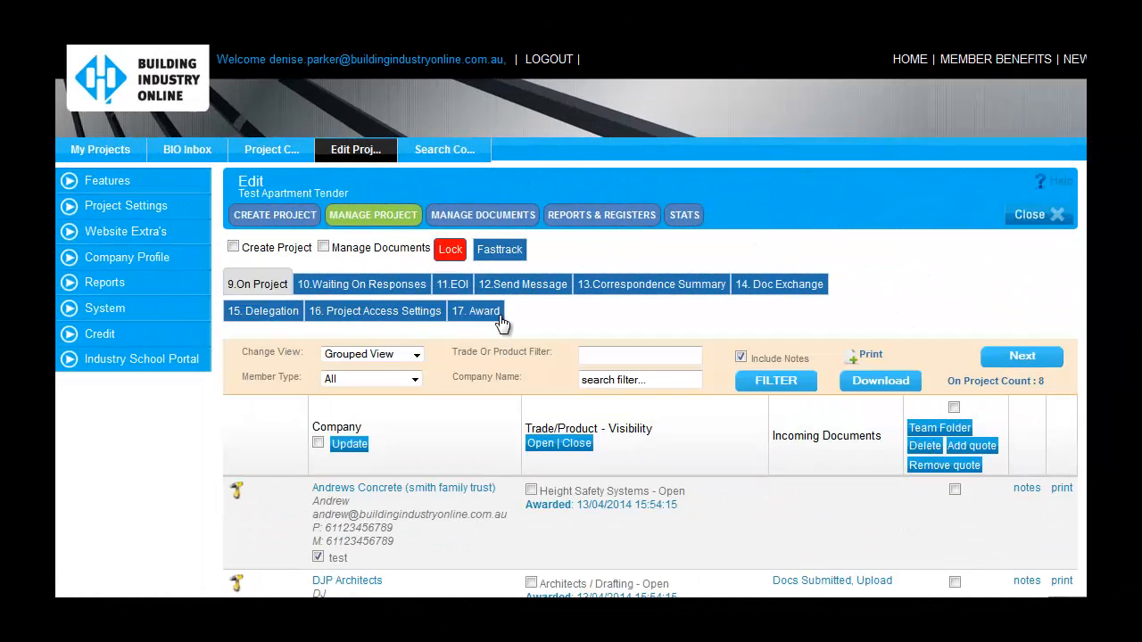
Step: Award the tender to the ticked companies on the 17. Award step
{"action": "left_click", "coordinate": [475, 310]}
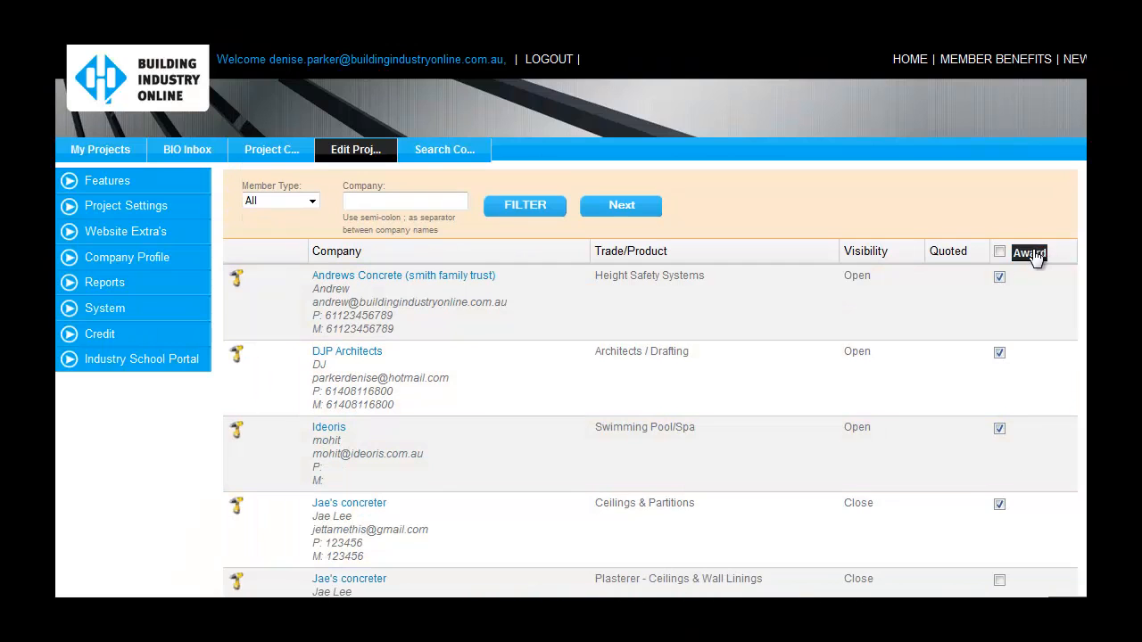
{"action": "left_click", "coordinate": [1028, 254]}
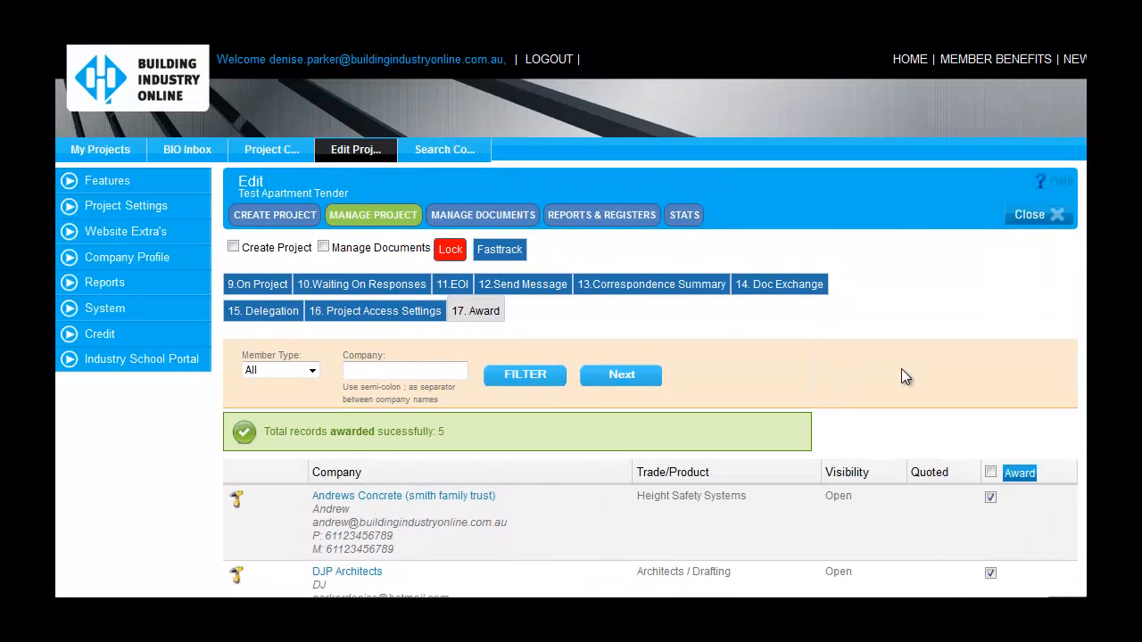
Step: Start a Multi Supersede upload for Electrical Tender Pack with auto-match to existing docs enabled
{"action": "left_click", "coordinate": [481, 214]}
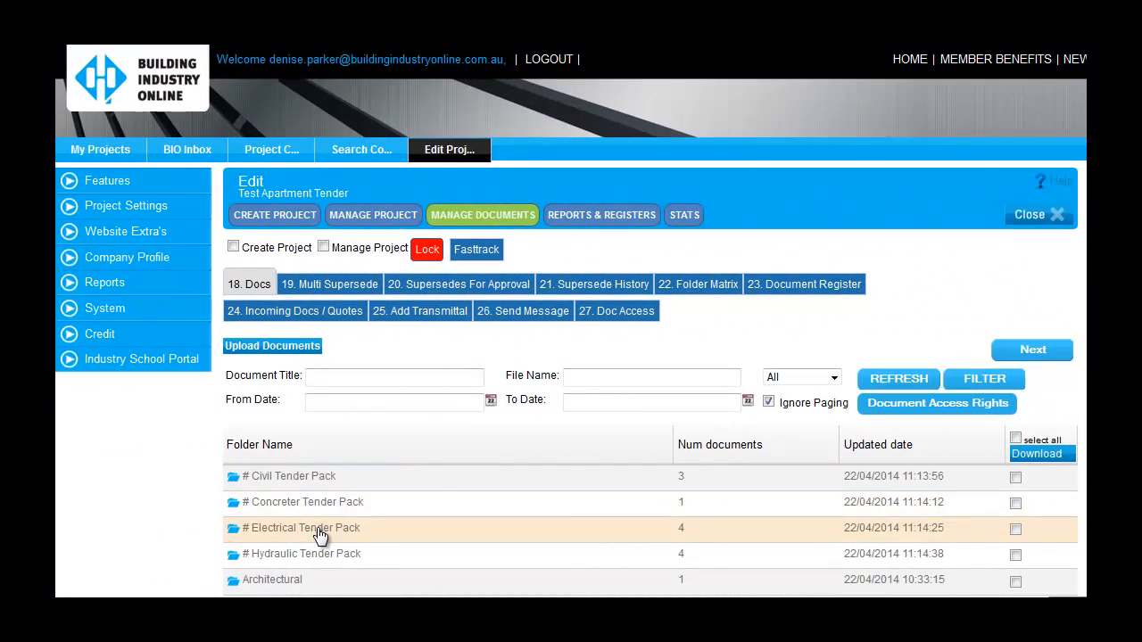
{"action": "left_click", "coordinate": [303, 529]}
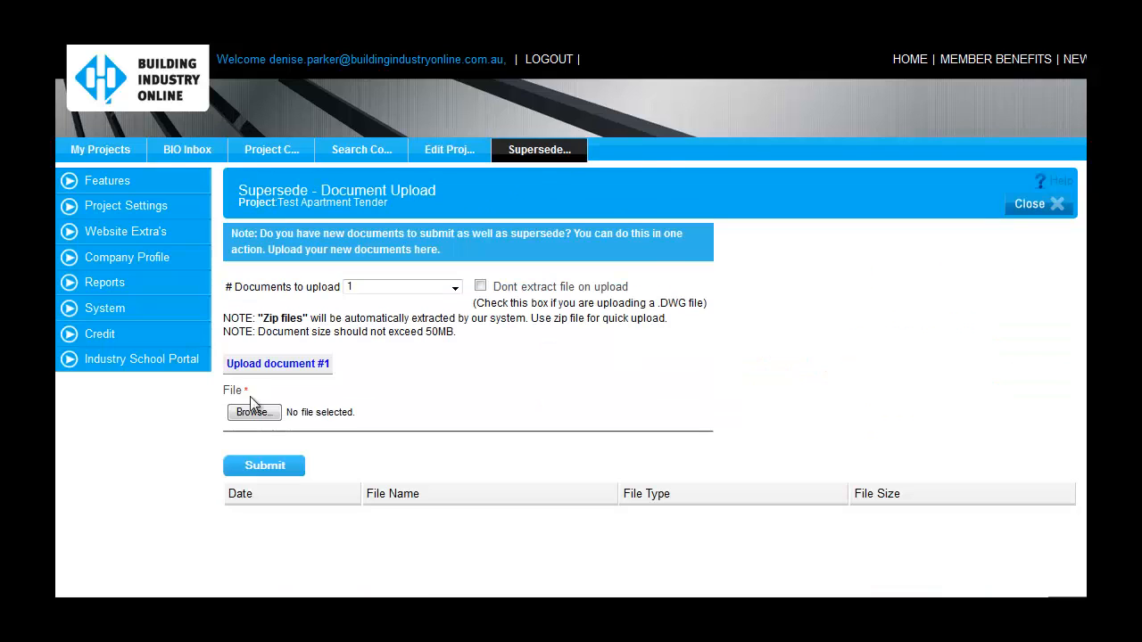
{"action": "left_click", "coordinate": [253, 412]}
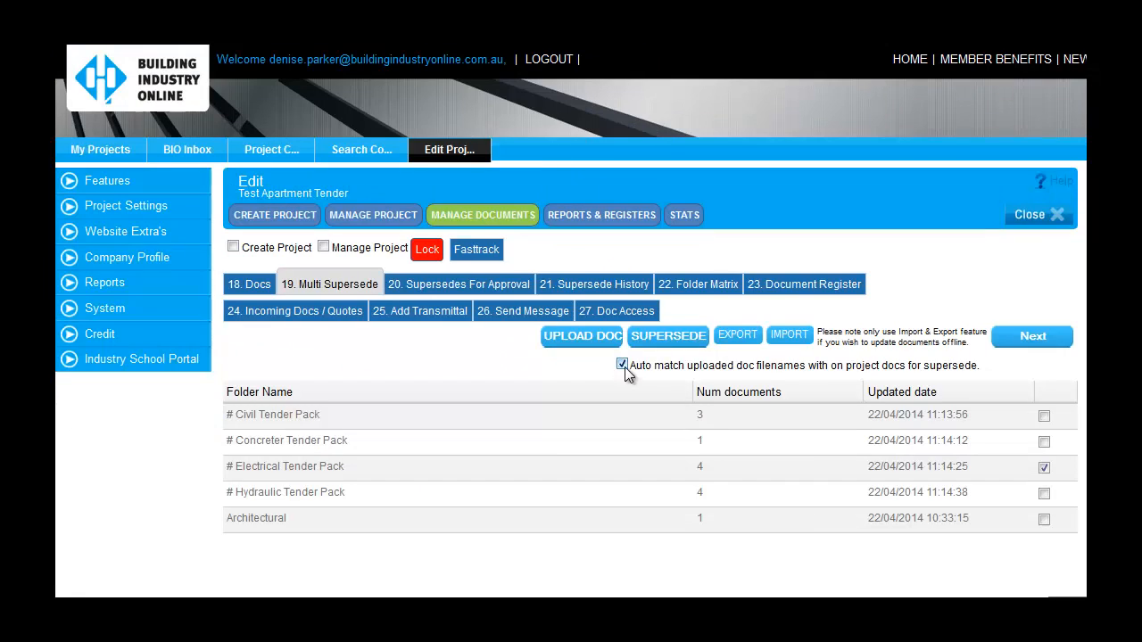
{"action": "left_click", "coordinate": [668, 335]}
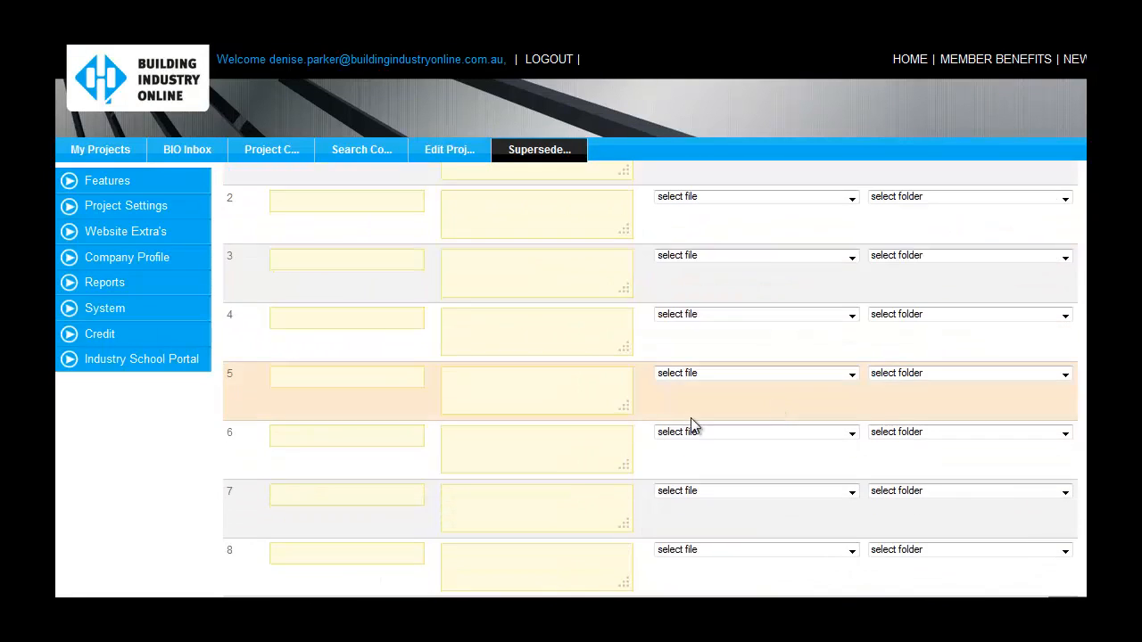
{"action": "scroll", "scroll_direction": "down", "scroll_amount": 3}
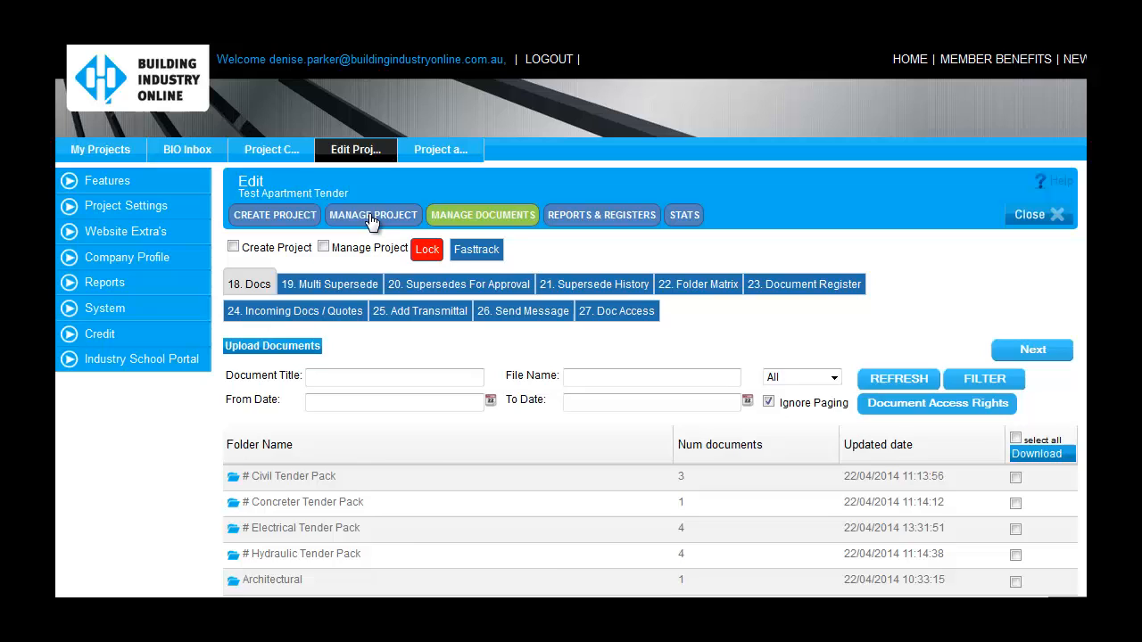
Step: Pick the folders a member may supersede in Project Access Settings
{"action": "left_click", "coordinate": [439, 150]}
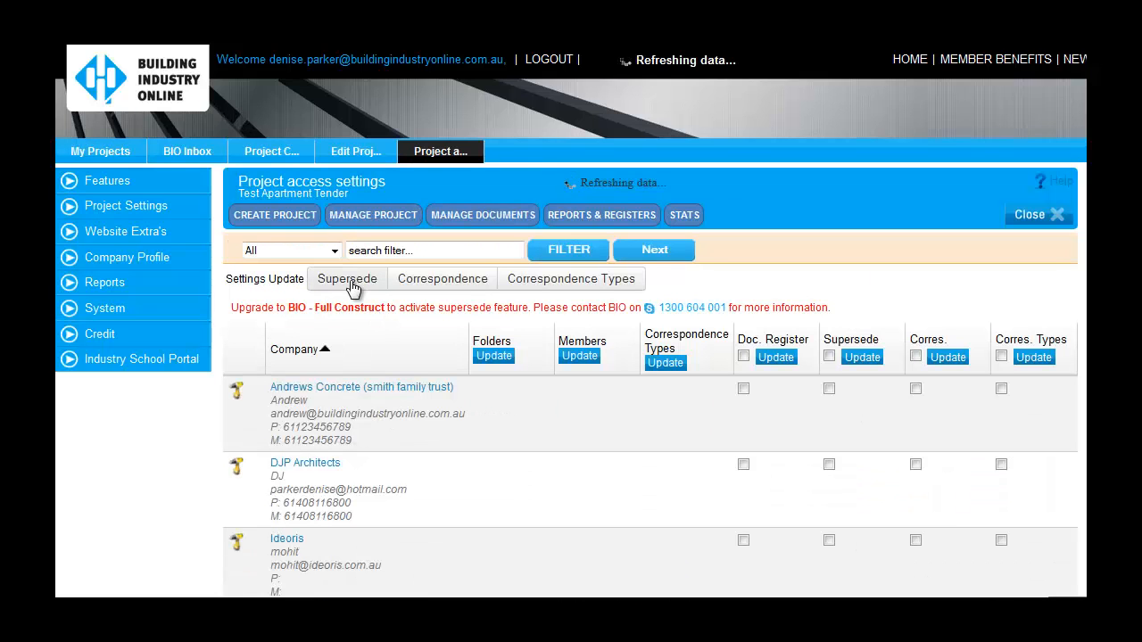
{"action": "left_click", "coordinate": [346, 278]}
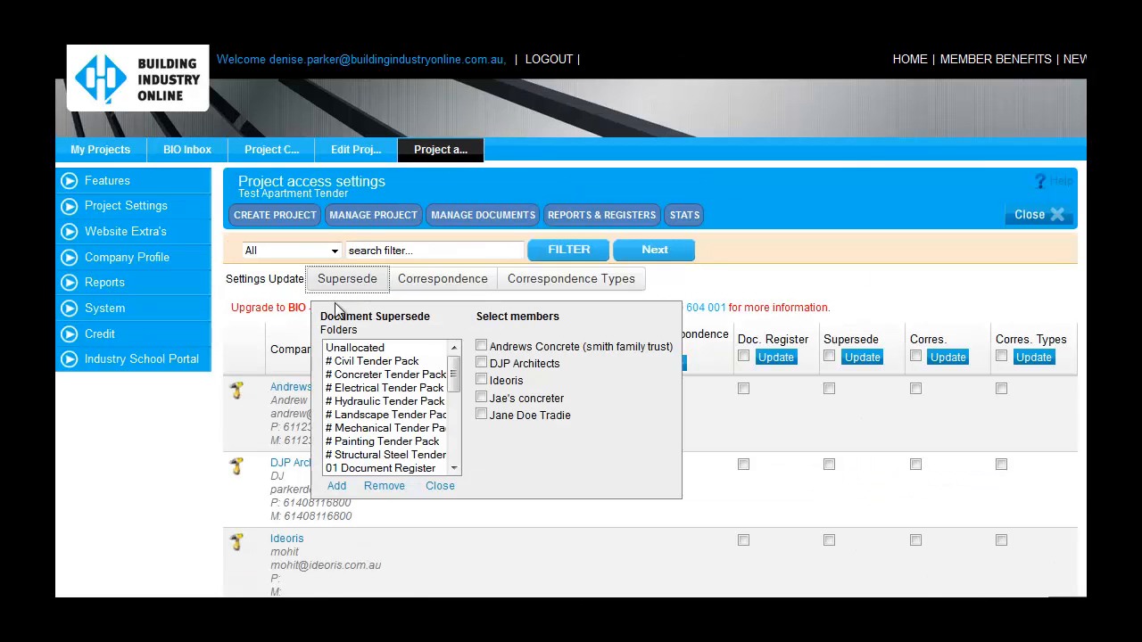
{"action": "left_click", "coordinate": [386, 375]}
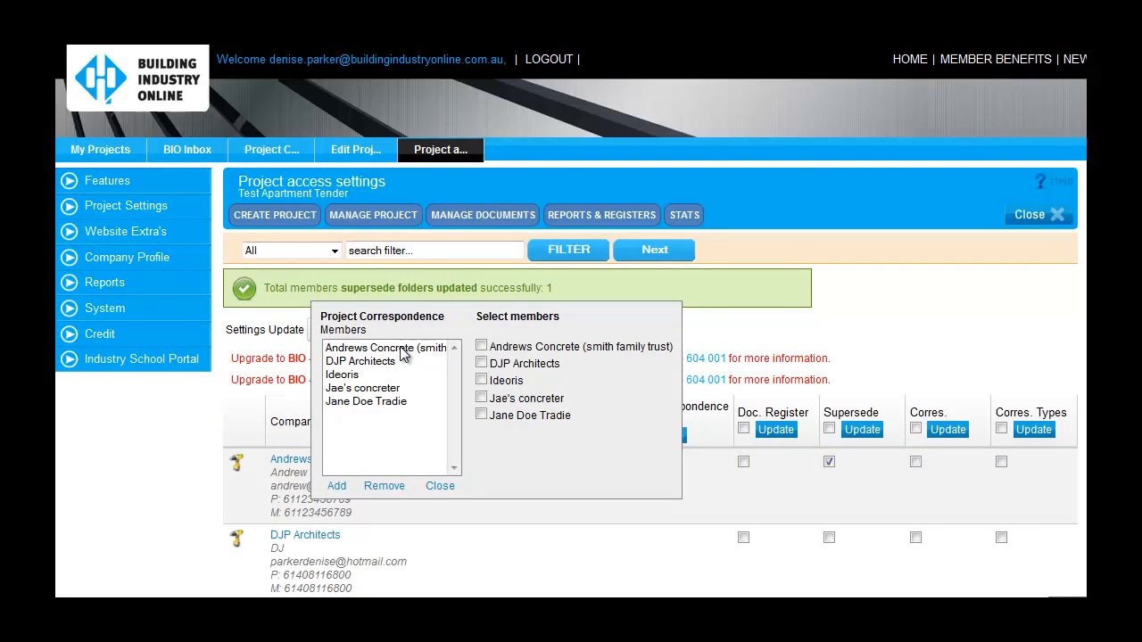
Step: Grant selected members correspondence and document register access, then return to documents
{"action": "left_click", "coordinate": [384, 367]}
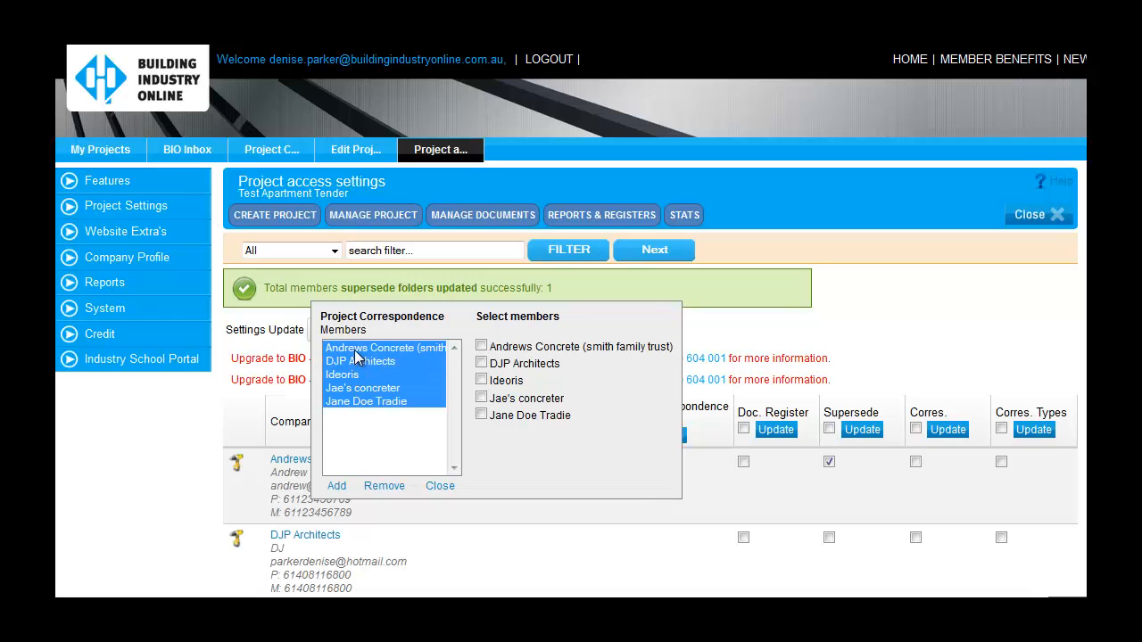
{"action": "left_click", "coordinate": [335, 485]}
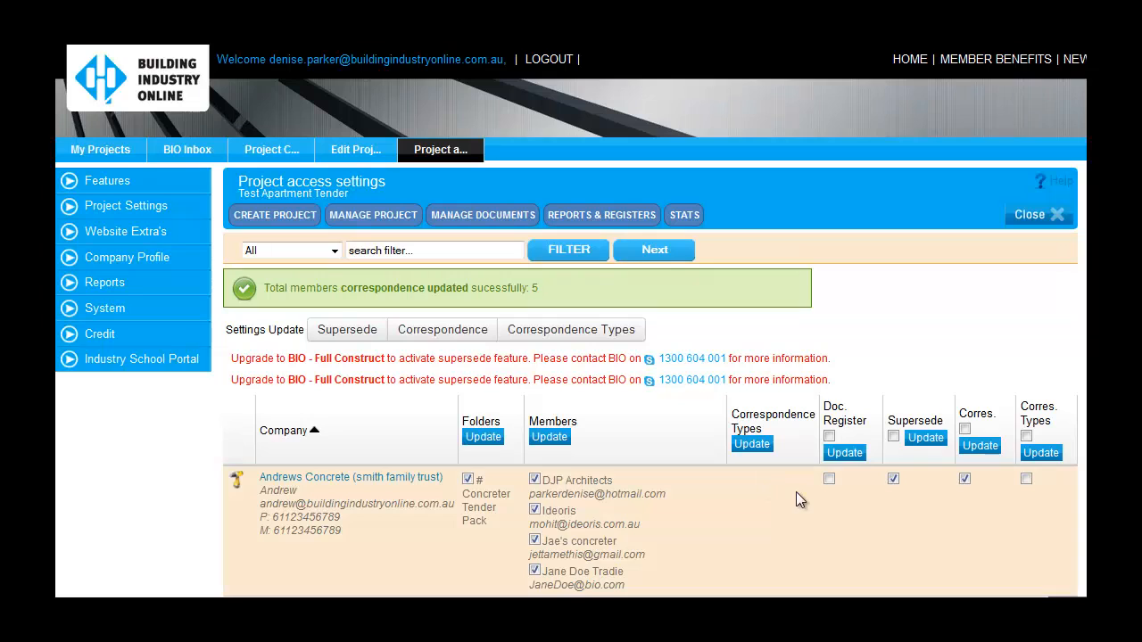
{"action": "left_click", "coordinate": [844, 453]}
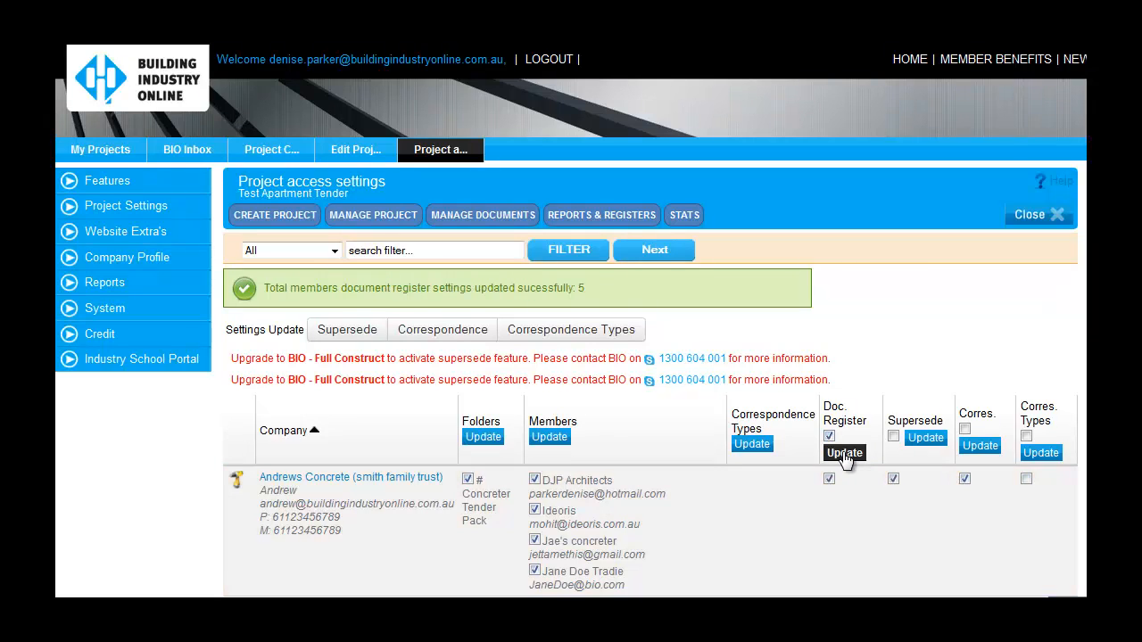
{"action": "left_click", "coordinate": [828, 435]}
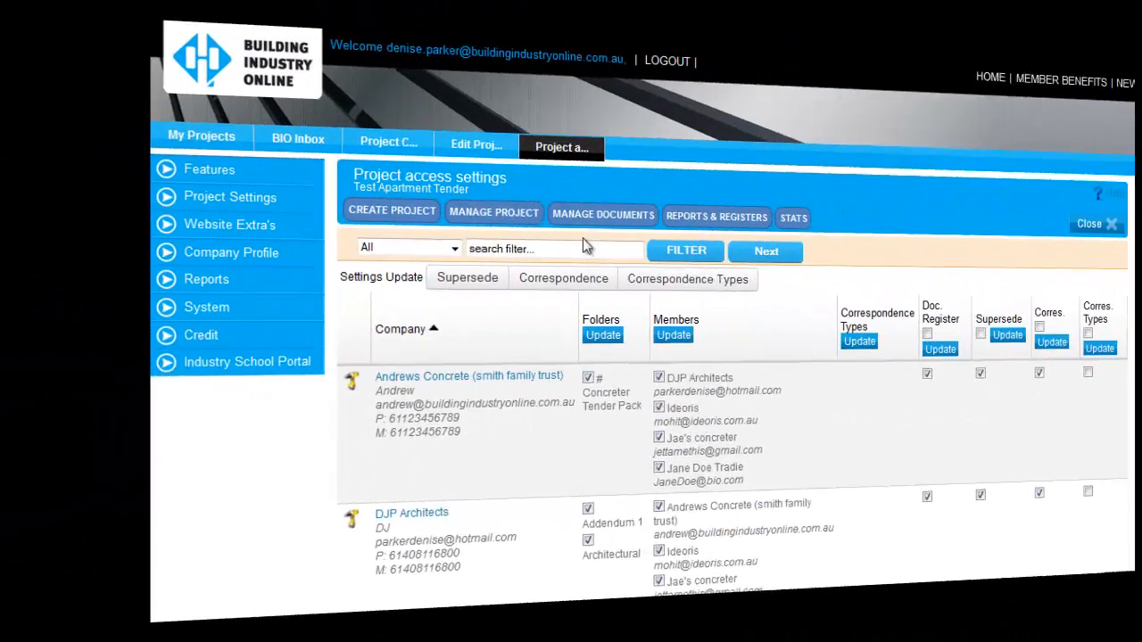
{"action": "left_click", "coordinate": [603, 214]}
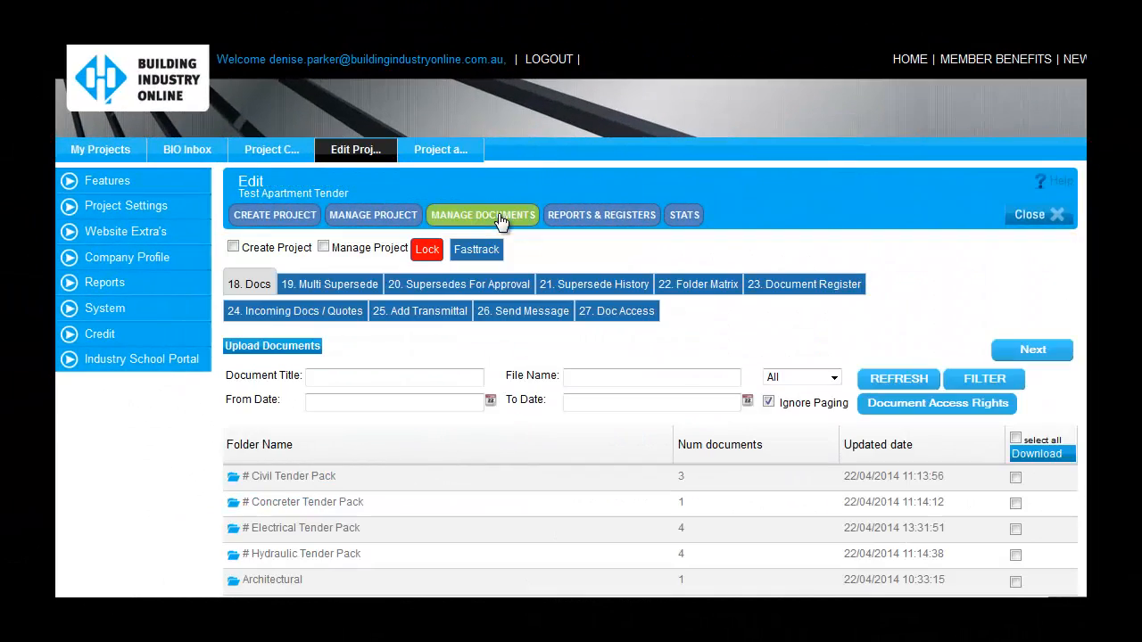
Step: Approve the Foundations.jpg supersede from Andrews Concrete in Supersedes For Approval
{"action": "left_click", "coordinate": [459, 284]}
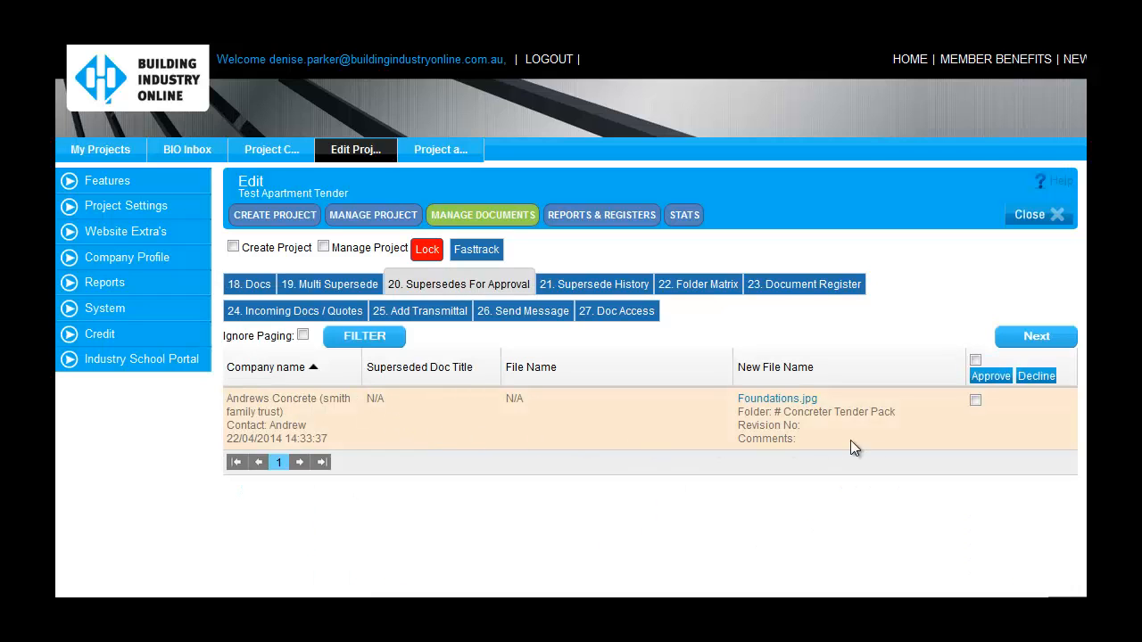
{"action": "left_click", "coordinate": [974, 399]}
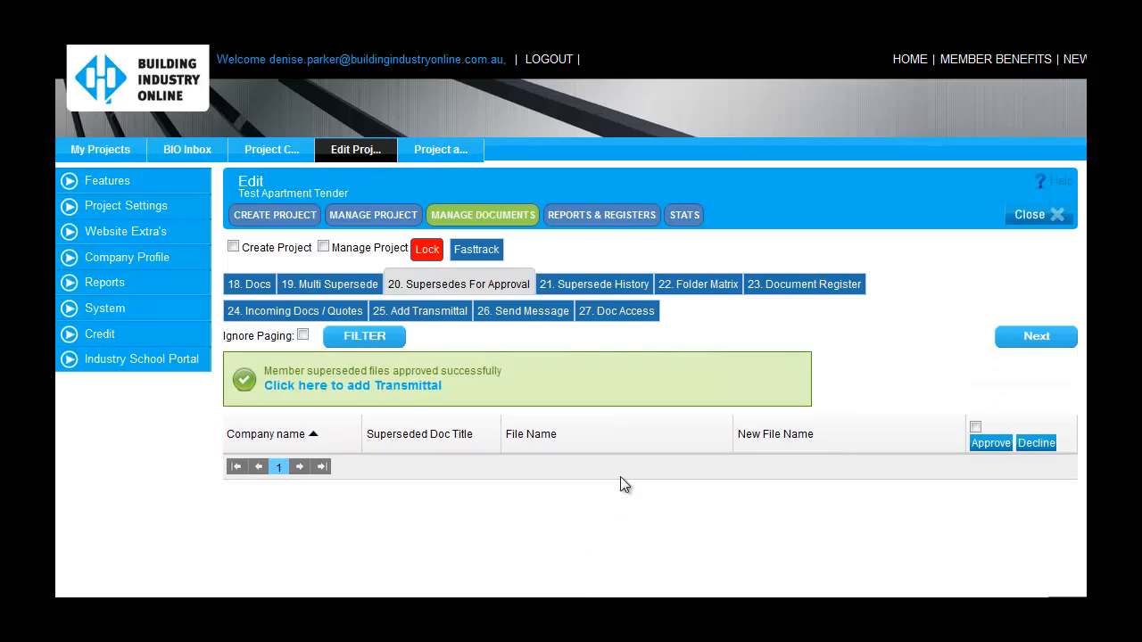
{"action": "left_click", "coordinate": [373, 214]}
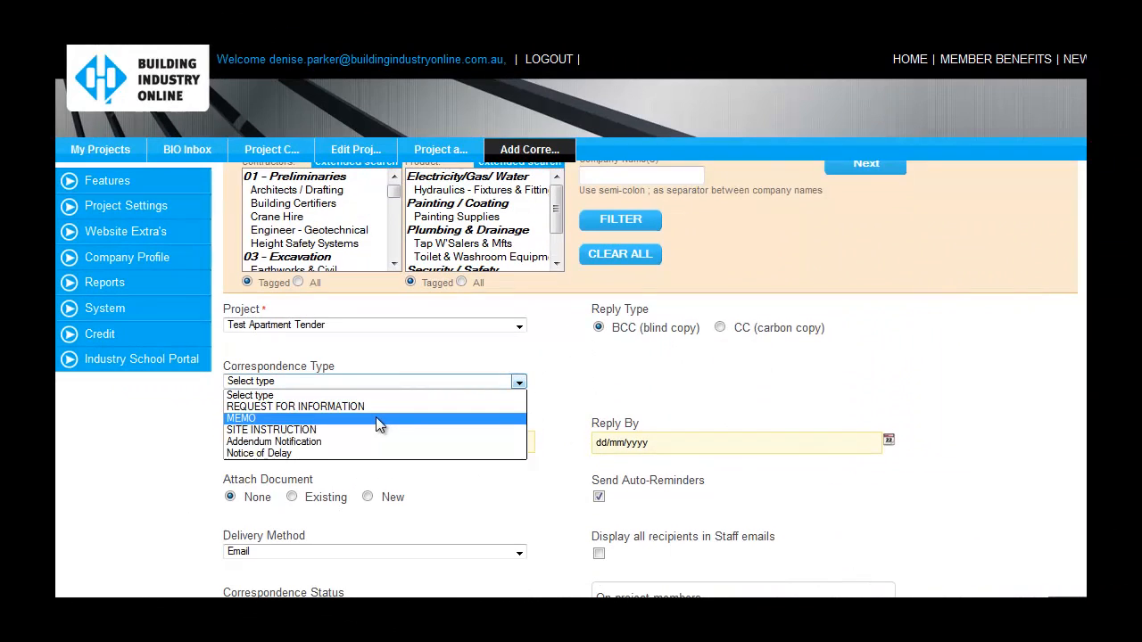
Step: Send members a Notice of Delay reading 'Please note that construction will be delayed until late May.'
{"action": "left_click", "coordinate": [258, 453]}
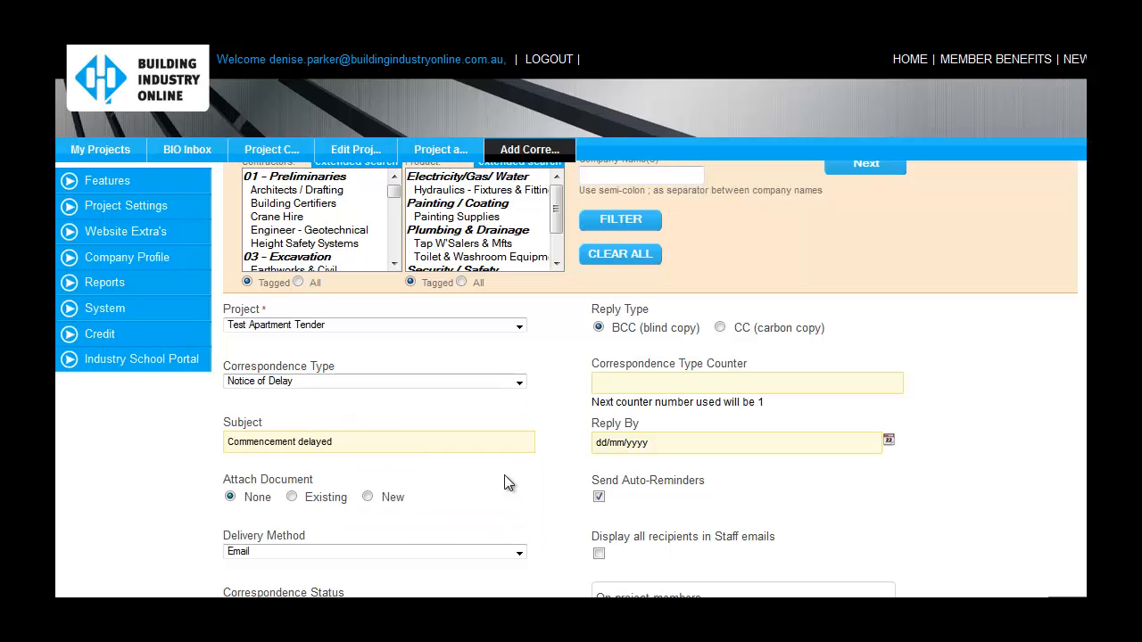
{"action": "scroll", "scroll_direction": "down", "scroll_amount": 3}
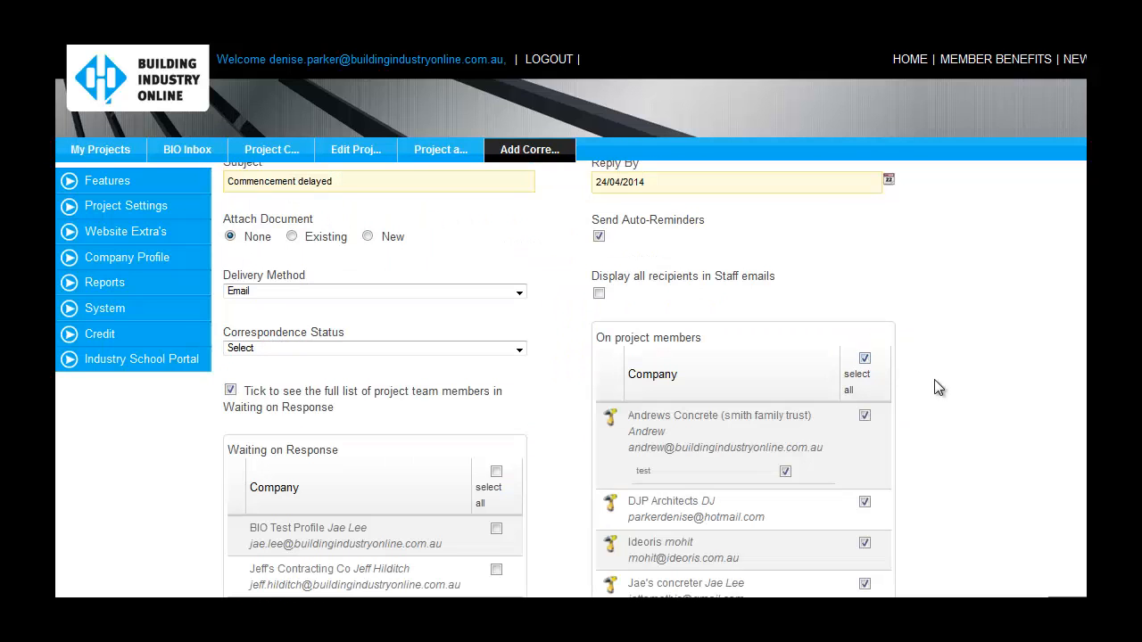
{"action": "scroll", "scroll_direction": "down", "scroll_amount": 3}
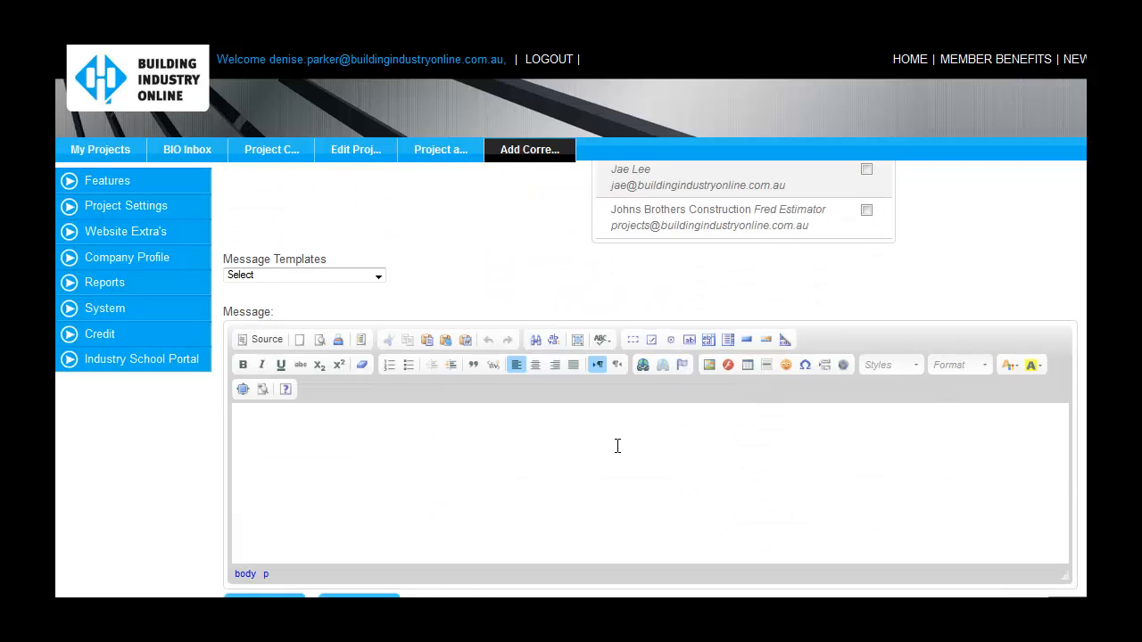
{"action": "type", "text": "Please note that"}
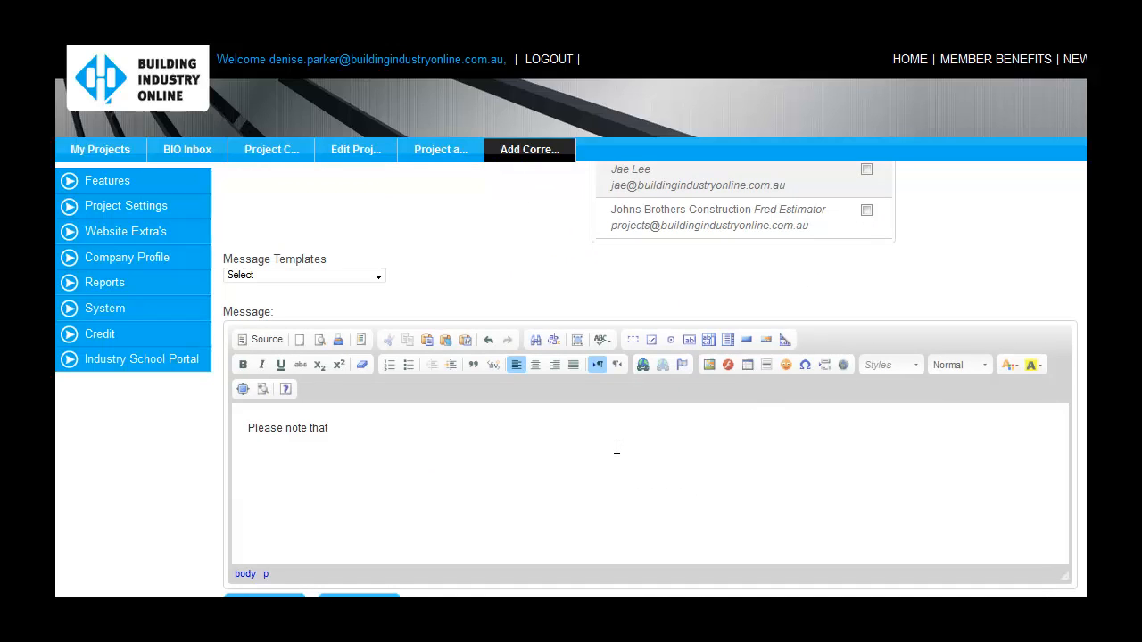
{"action": "type", "text": "construction will be delayed"}
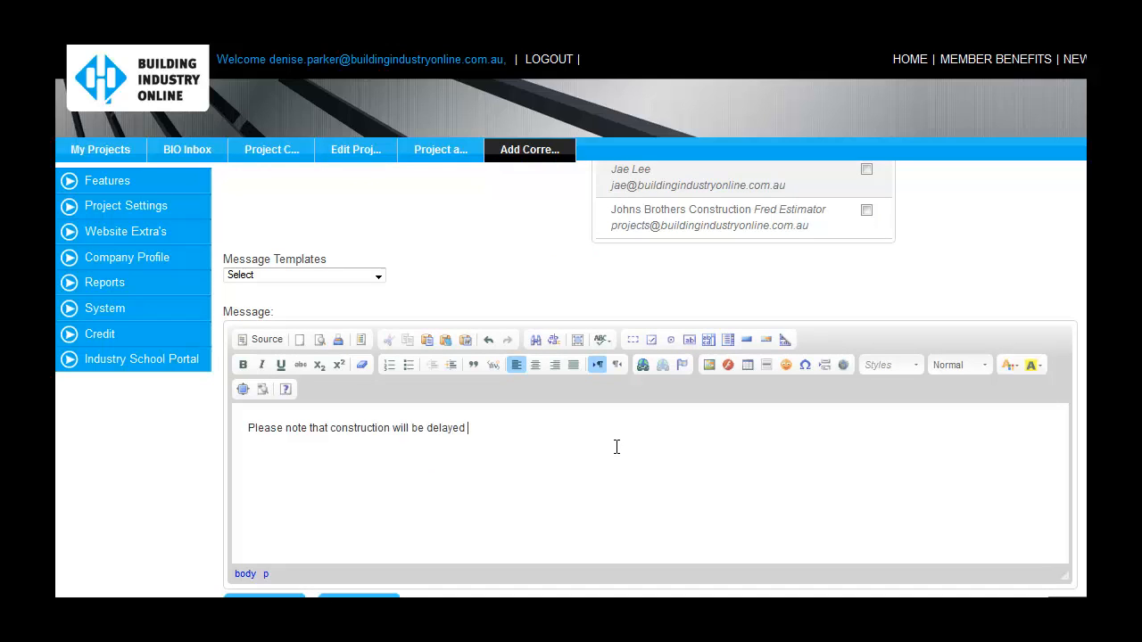
{"action": "type", "text": "until late May."}
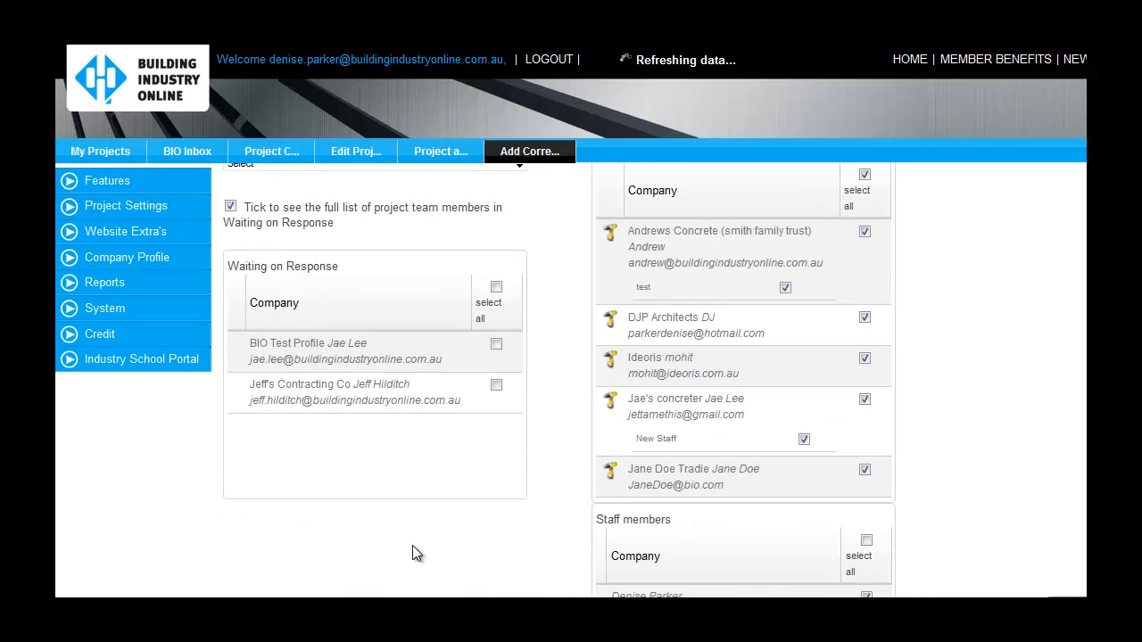
{"action": "left_click", "coordinate": [528, 149]}
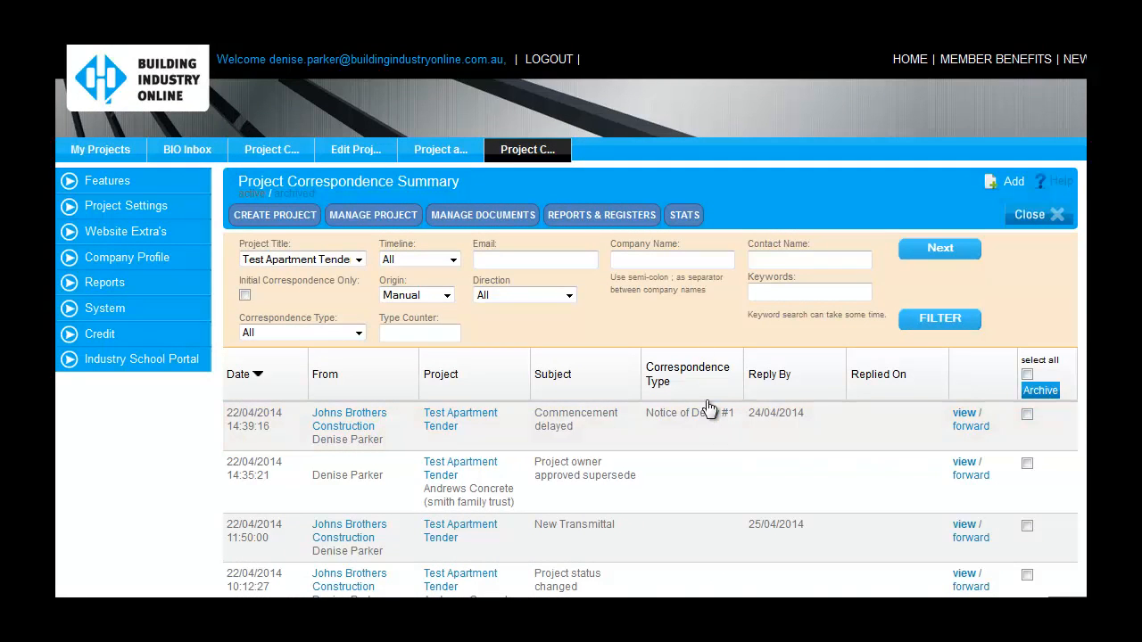
Step: Run the Supersede History register showing Foundations.jpg from Andrews Concrete approved
{"action": "left_click", "coordinate": [602, 214]}
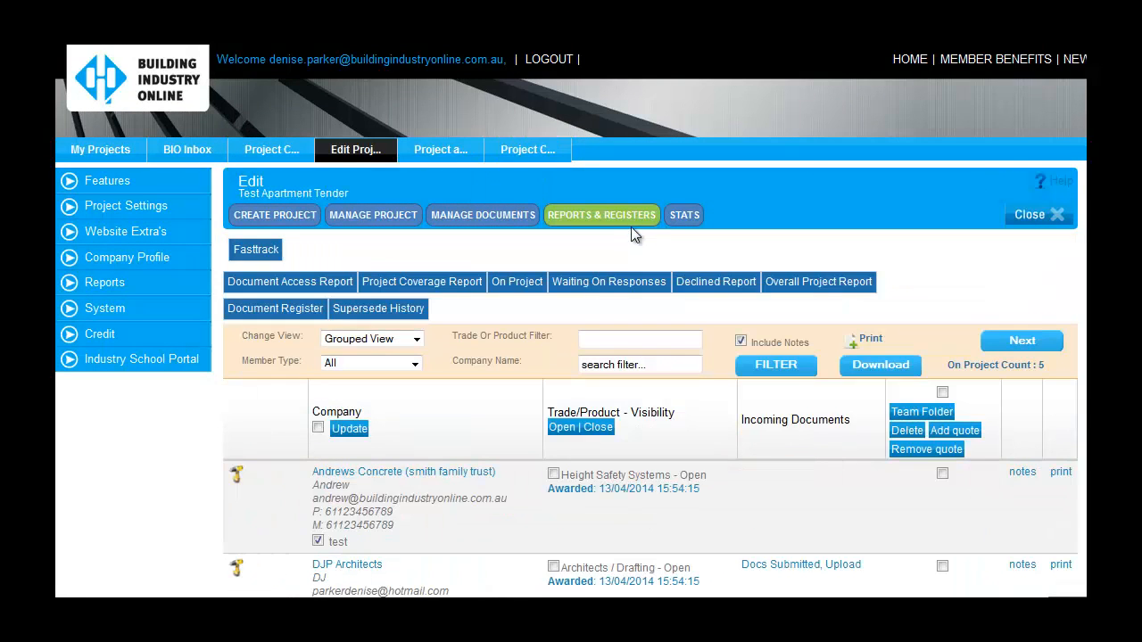
{"action": "left_click", "coordinate": [289, 282]}
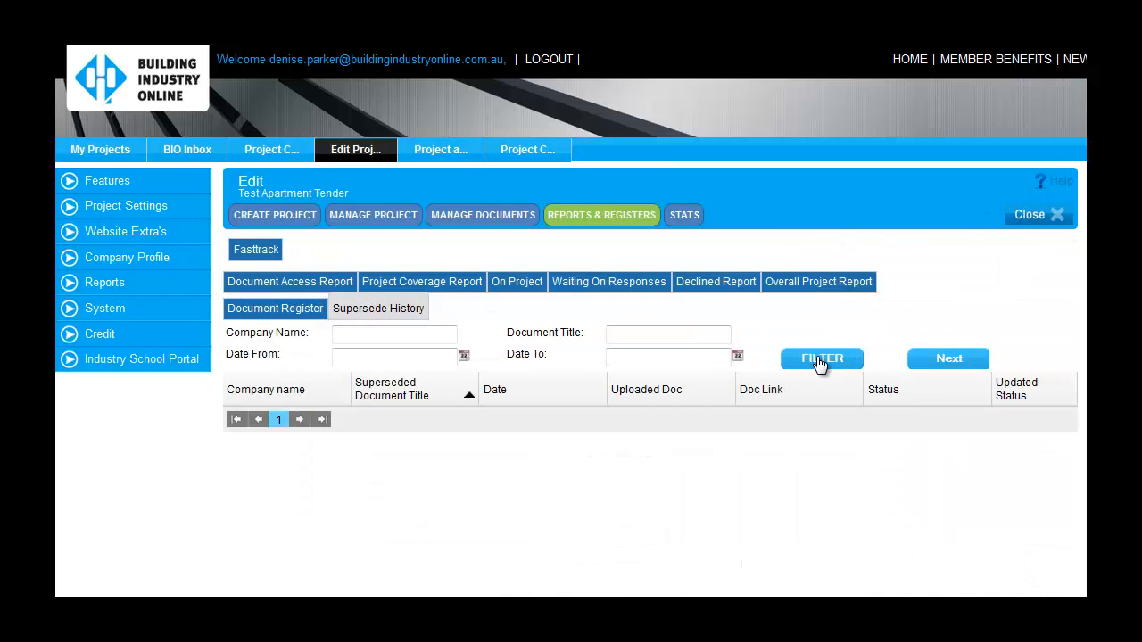
{"action": "left_click", "coordinate": [820, 357]}
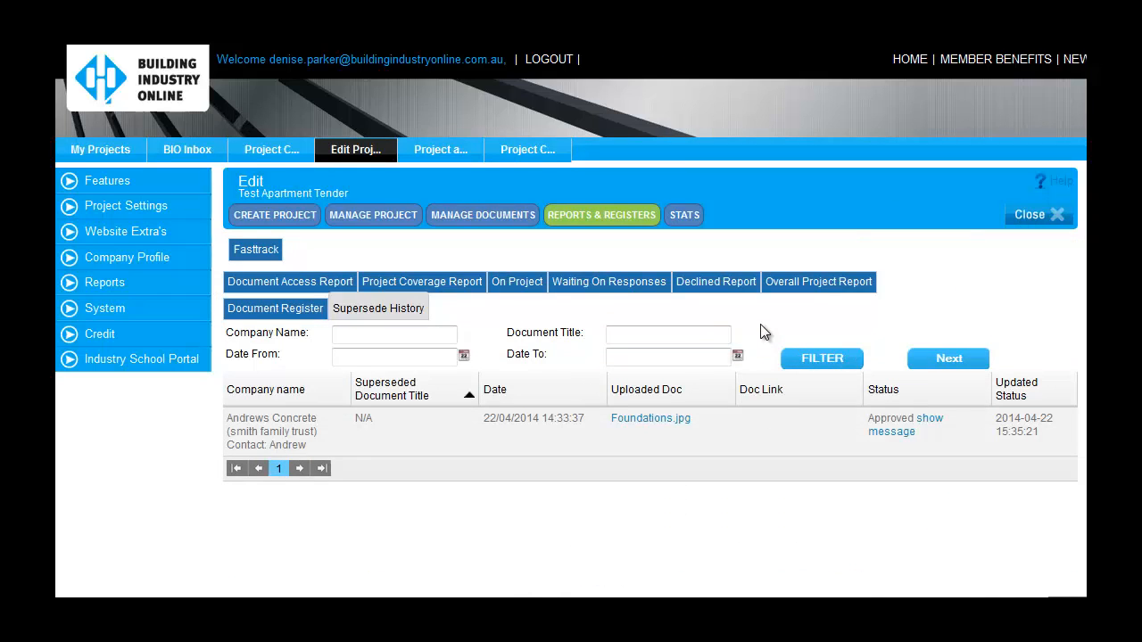
Step: Browse the list of help topics
{"action": "left_click", "coordinate": [1056, 181]}
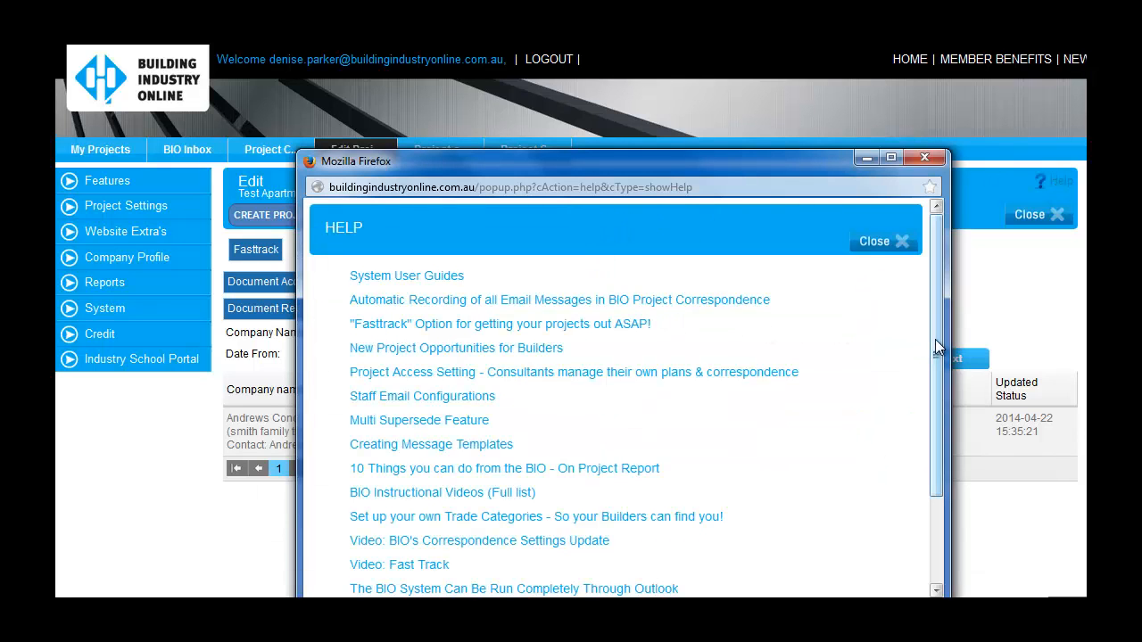
{"action": "scroll", "scroll_direction": "down", "scroll_amount": 3}
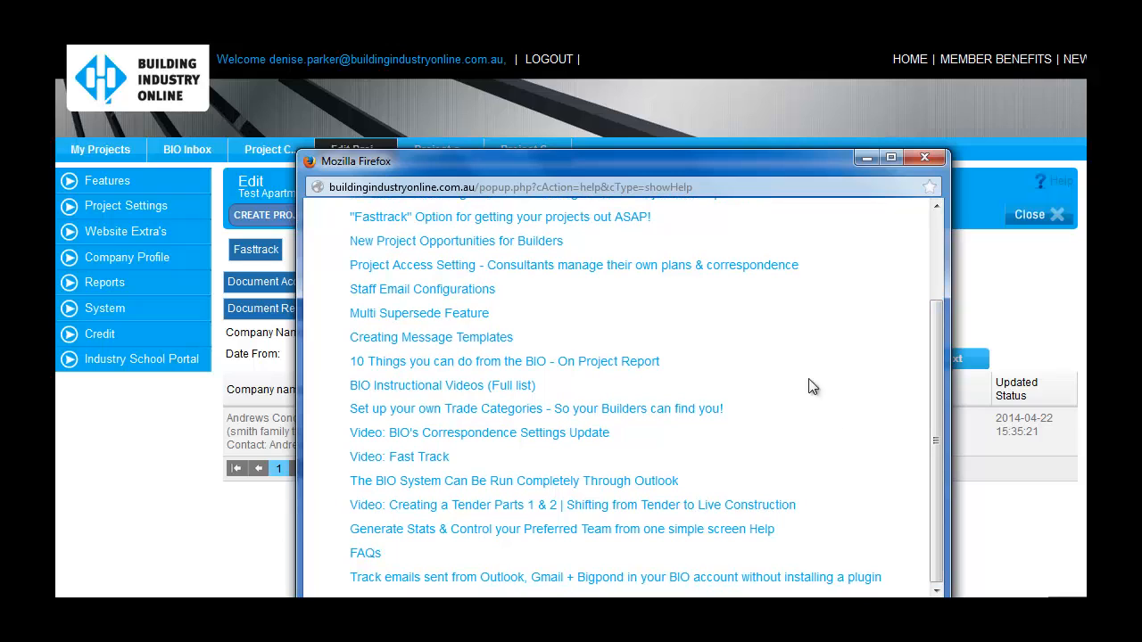
{"action": "mouse_move", "coordinate": [446, 318]}
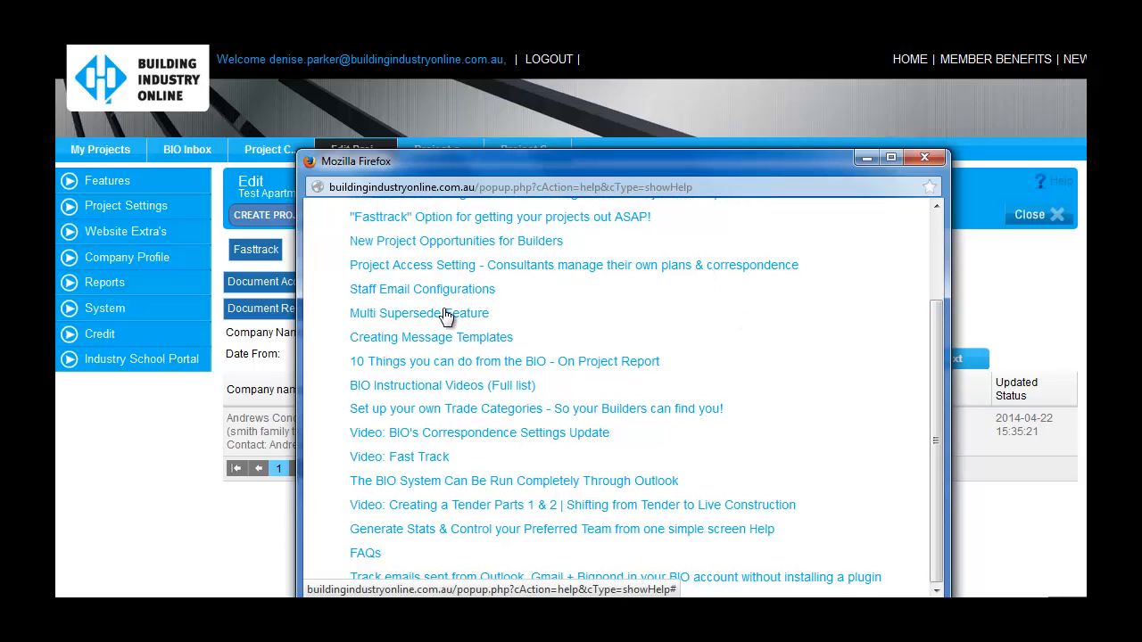